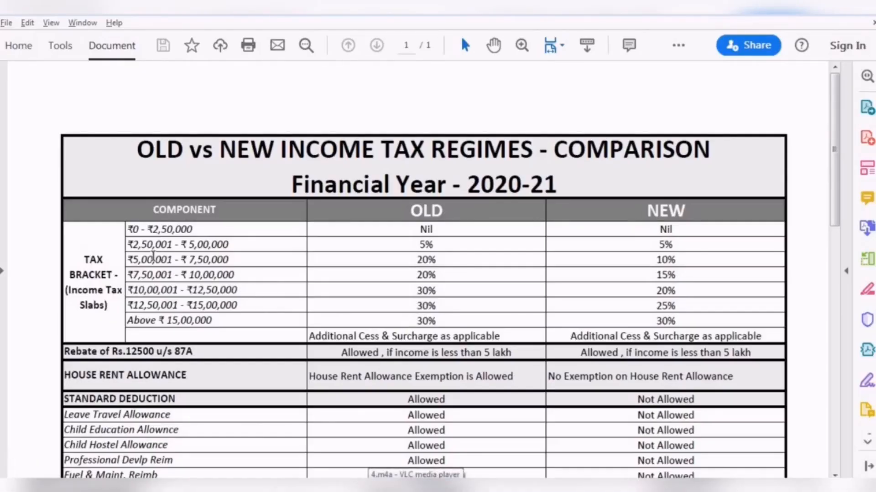
- Scroll the PDF comparison down to the house property, Chapter VIA and 80CCD(2) rows
double_click(178, 259)
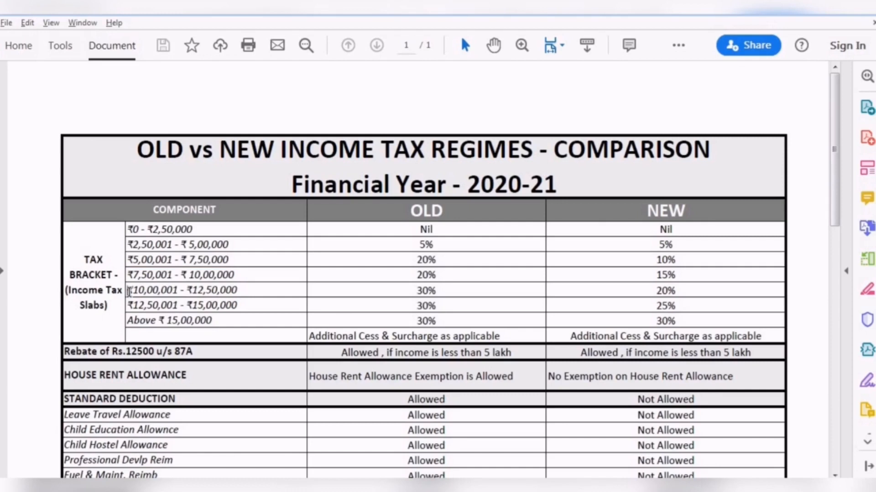
mouse_move(645, 290)
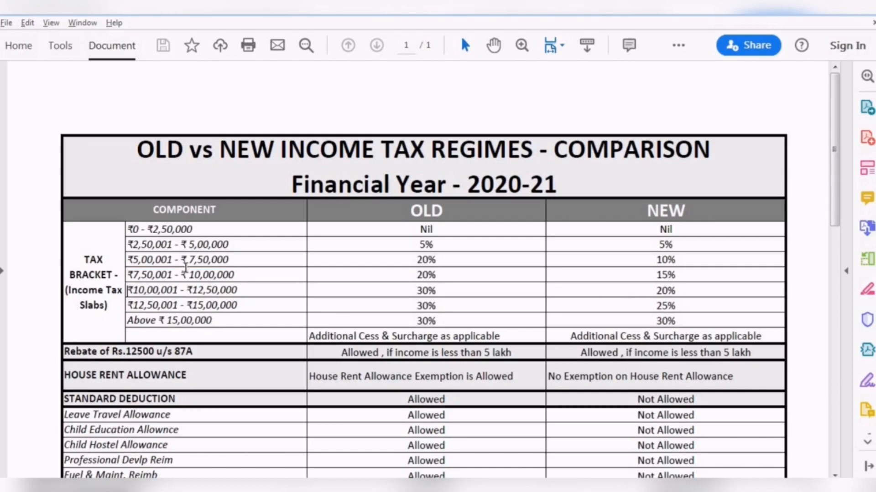
double_click(182, 290)
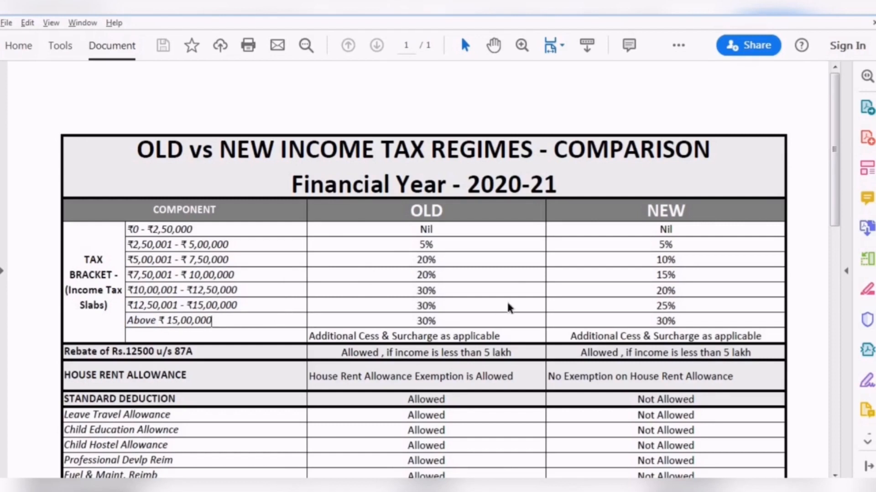
scroll("down", 3)
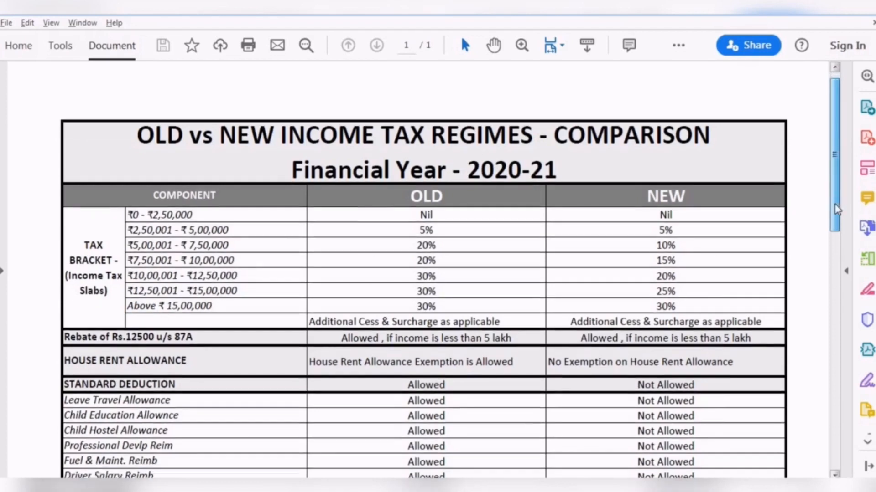
scroll("down", 3)
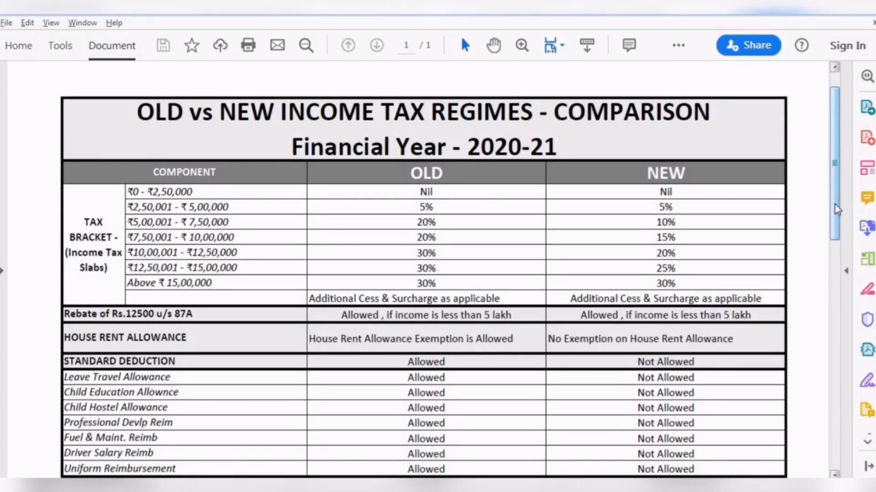
scroll("down", 3)
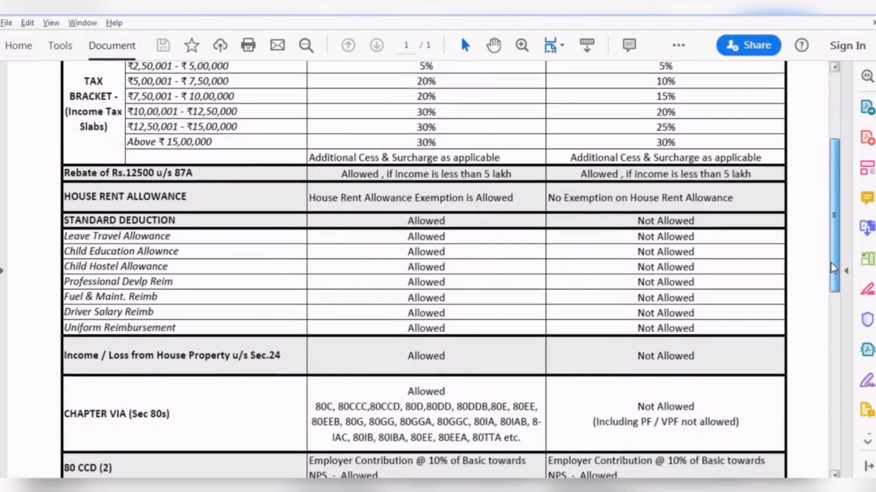
scroll("down", 3)
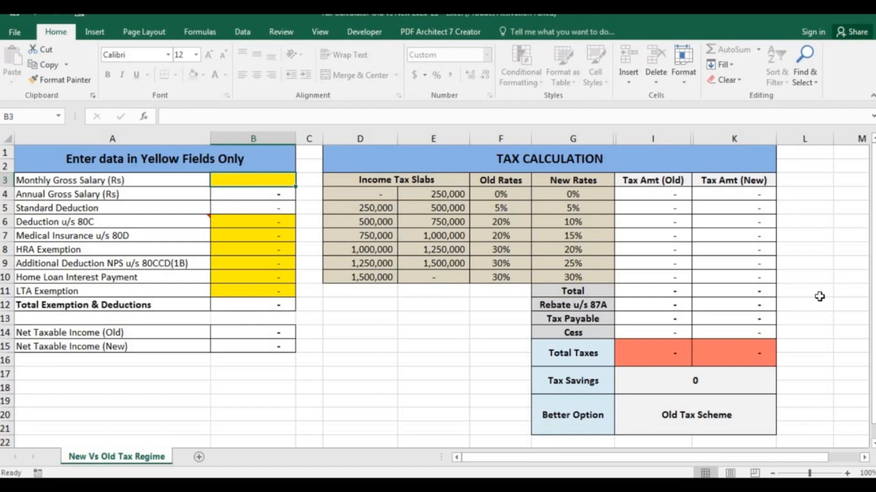
- Enter 50,000 as monthly gross salary and review the old and new net taxable income formulas
type("50,000")
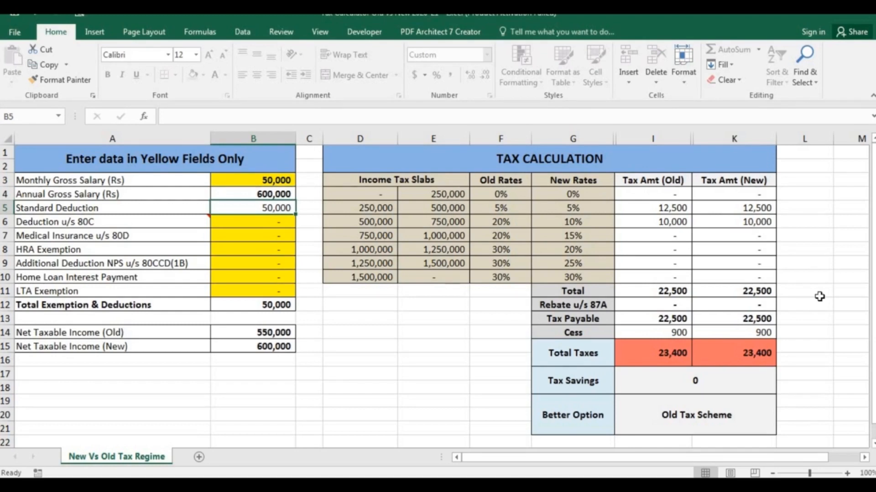
left_click(253, 222)
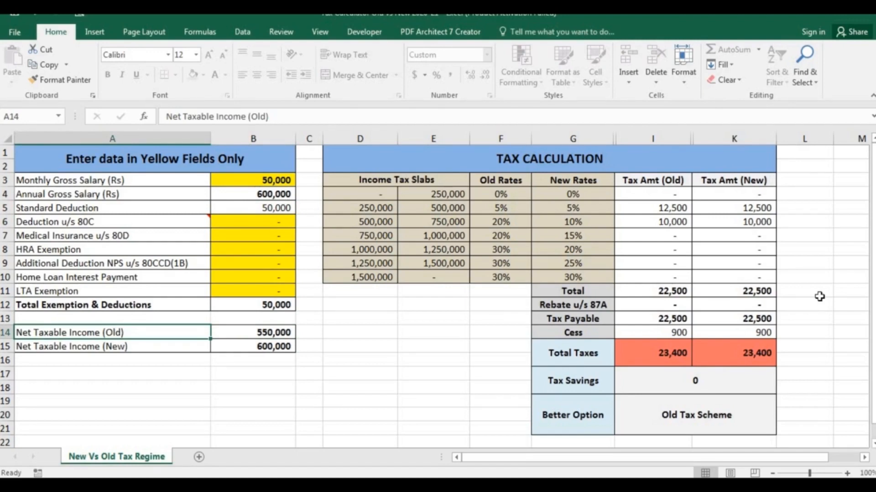
left_click(252, 332)
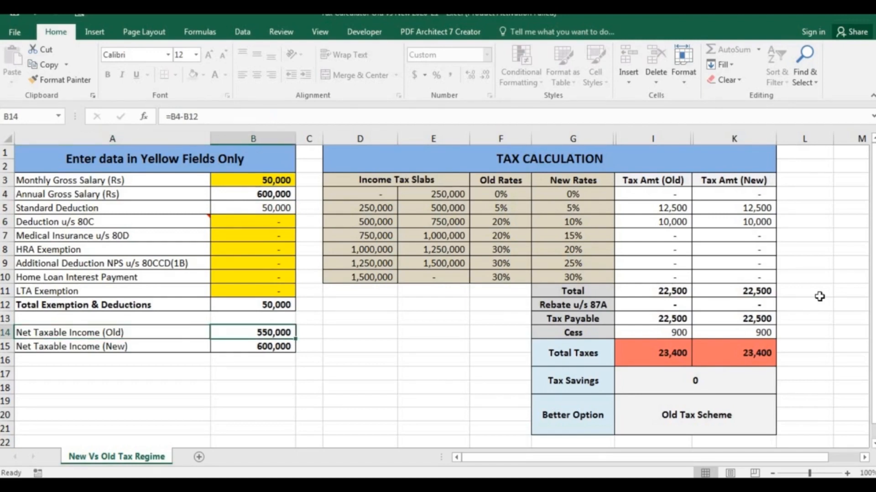
left_click(252, 346)
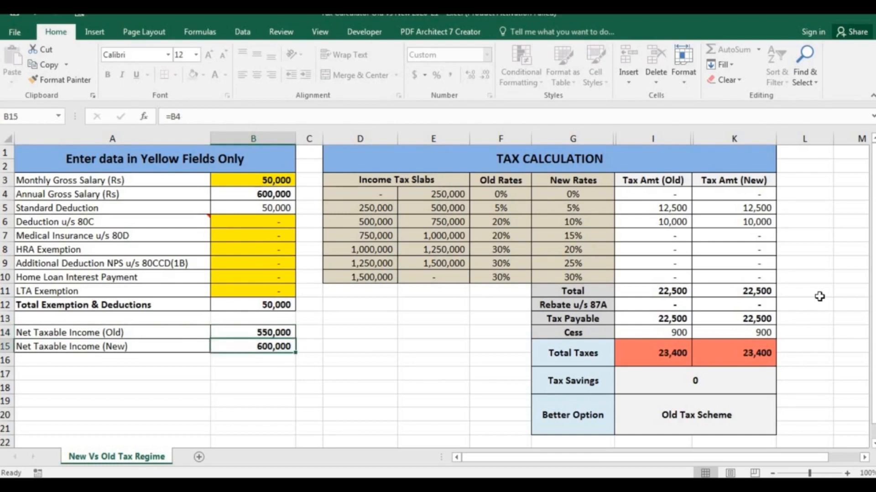
left_click(309, 346)
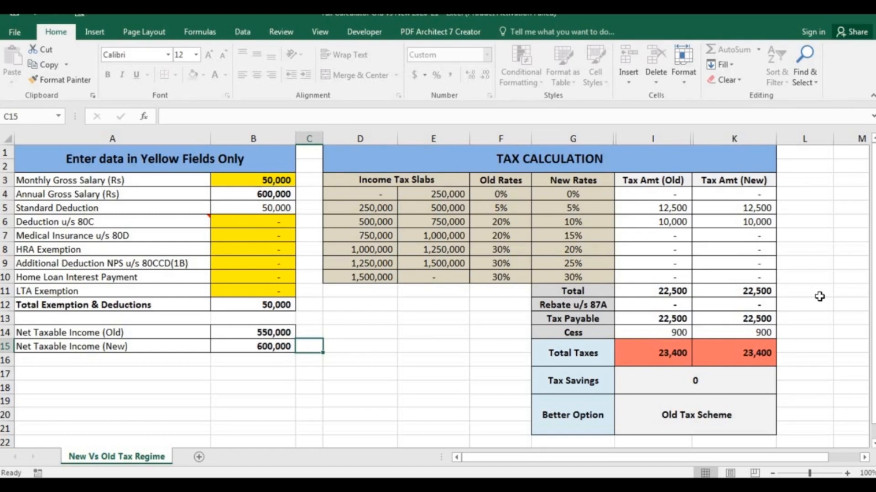
left_click(309, 152)
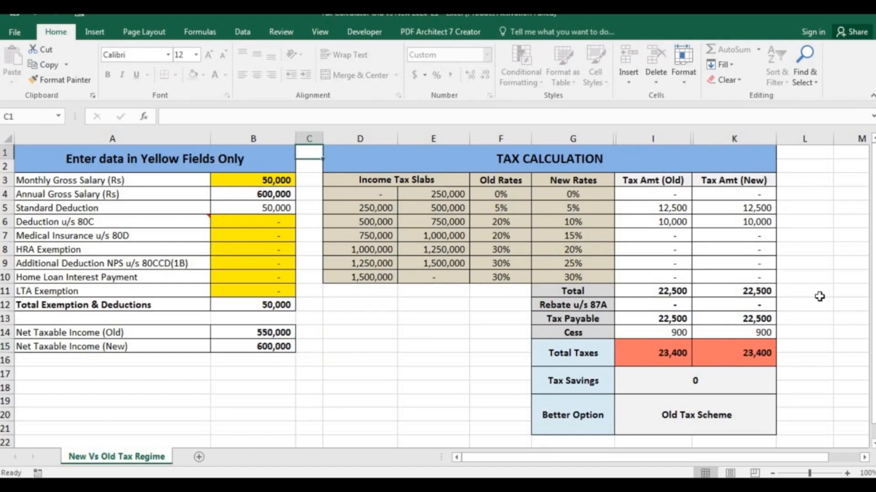
left_click(396, 179)
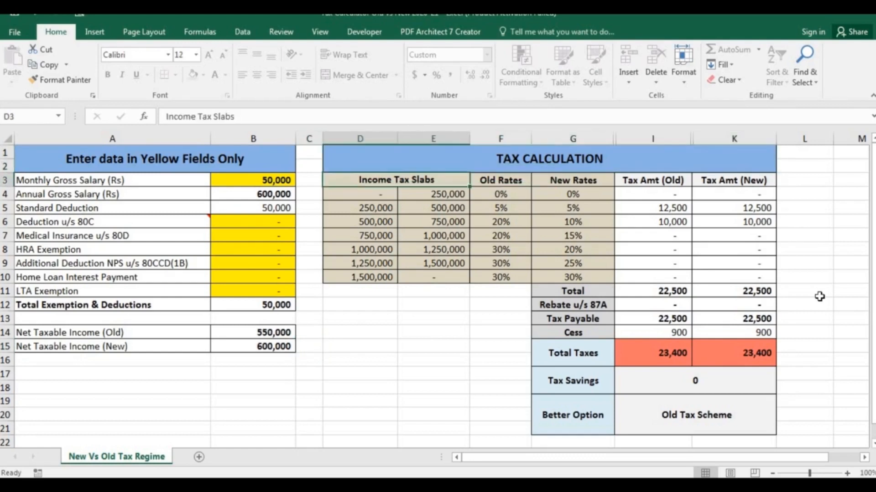
left_click(433, 193)
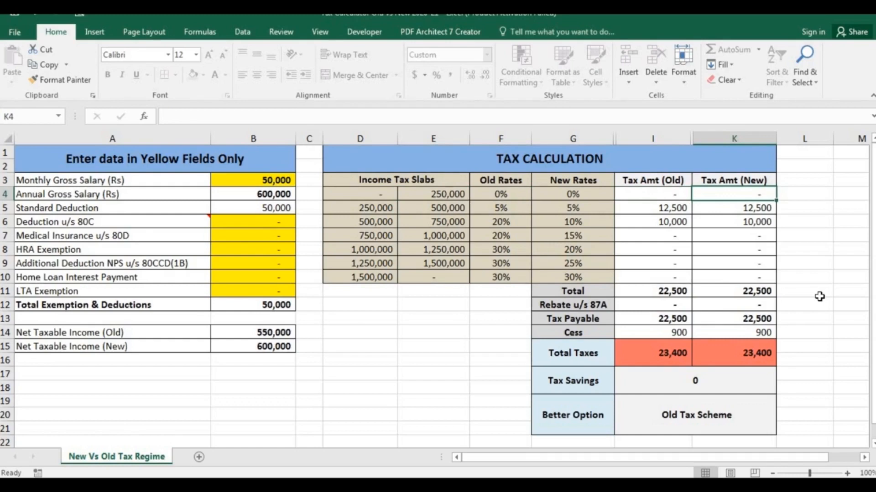
left_click(360, 208)
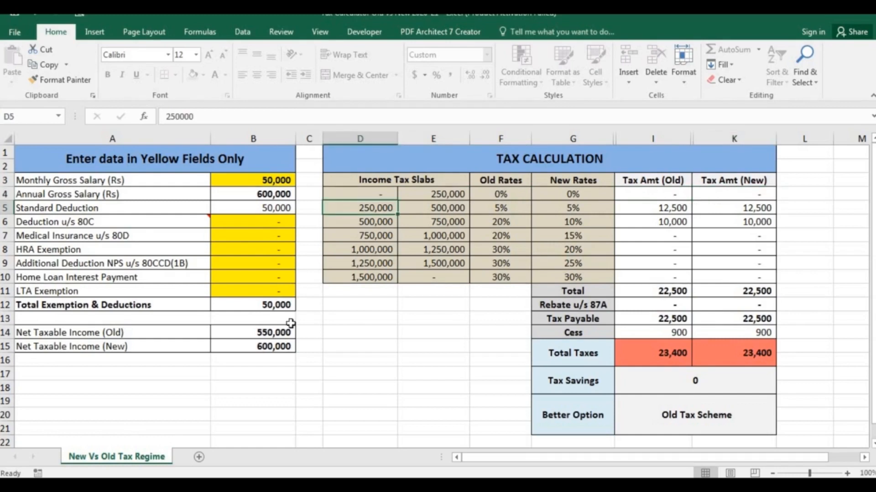
left_click(432, 207)
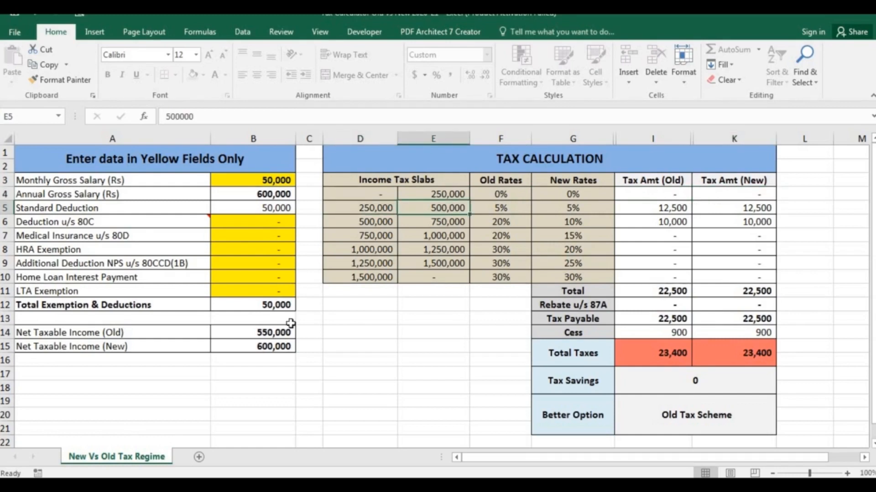
left_click(573, 207)
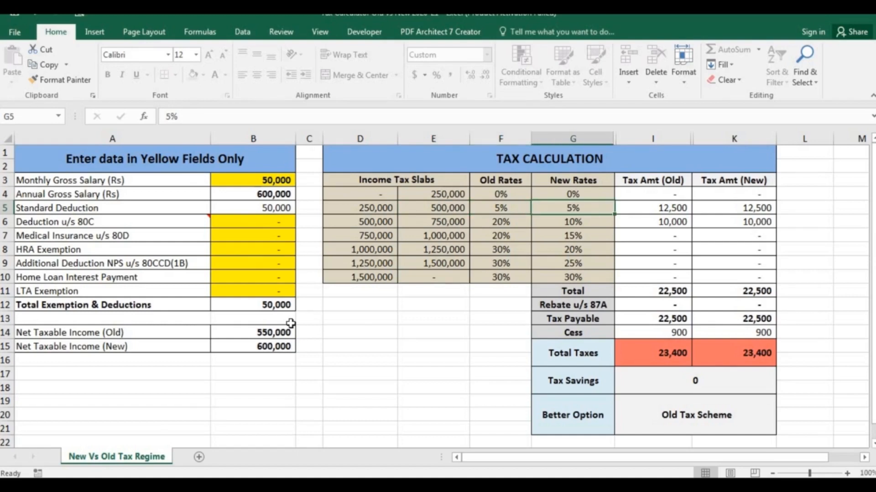
left_click(651, 207)
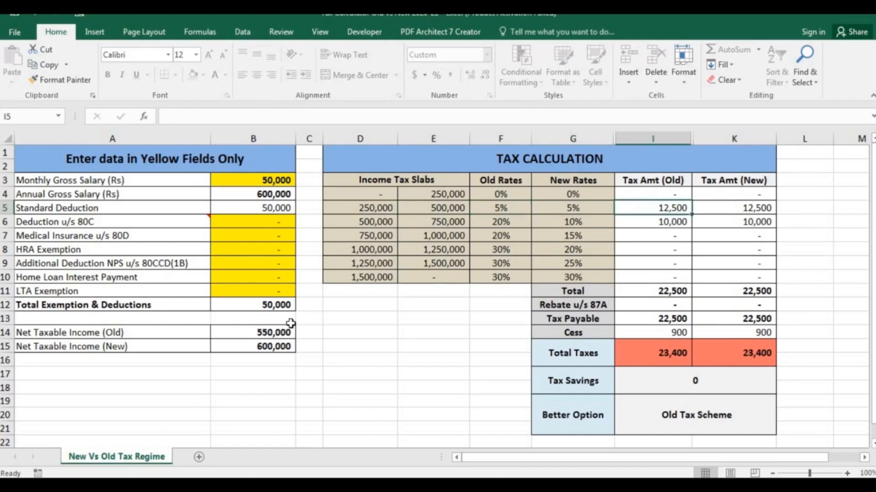
left_click(359, 208)
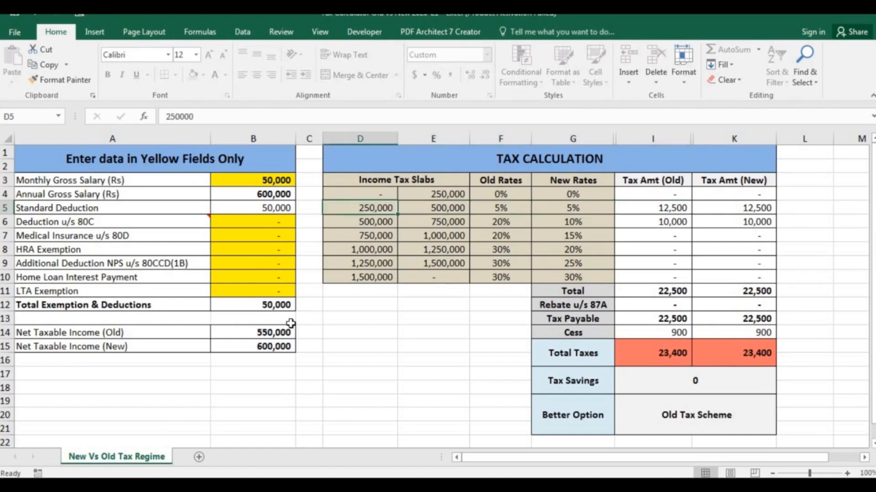
left_click(360, 222)
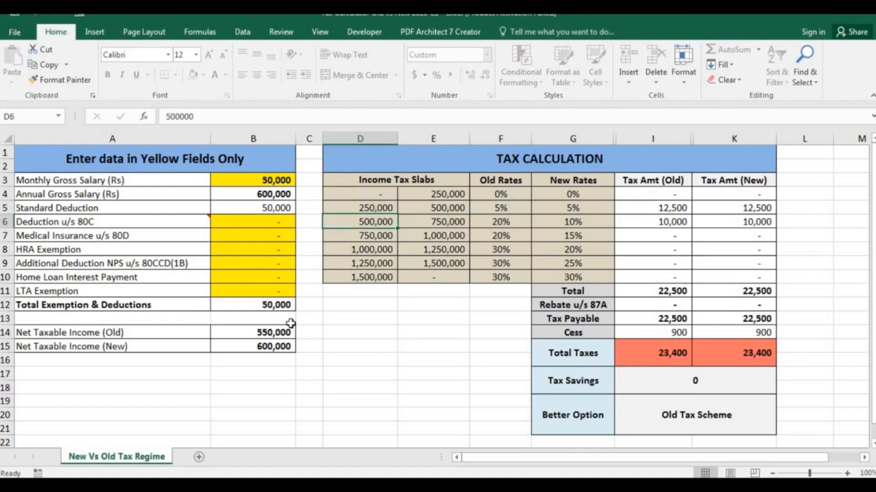
left_click(500, 222)
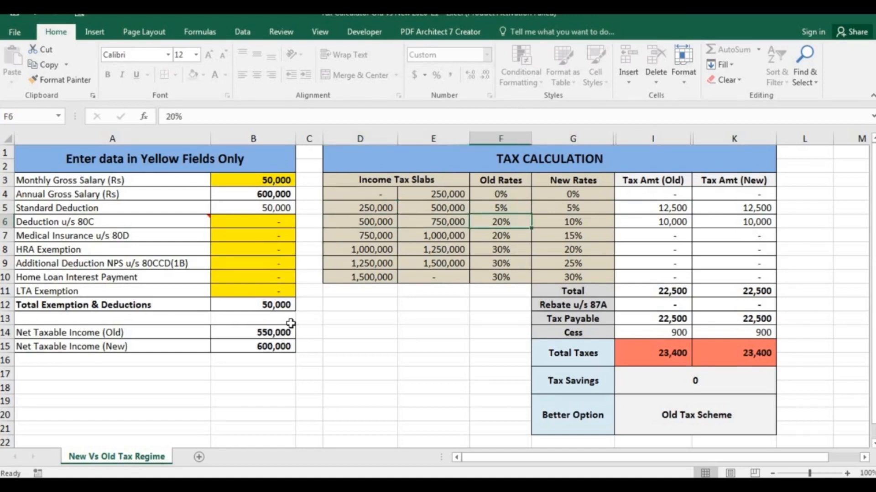
left_click(572, 221)
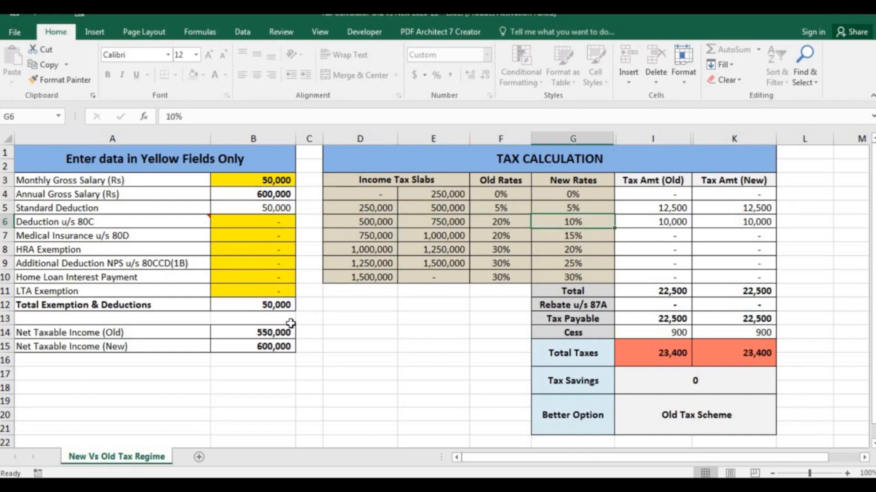
left_click(651, 222)
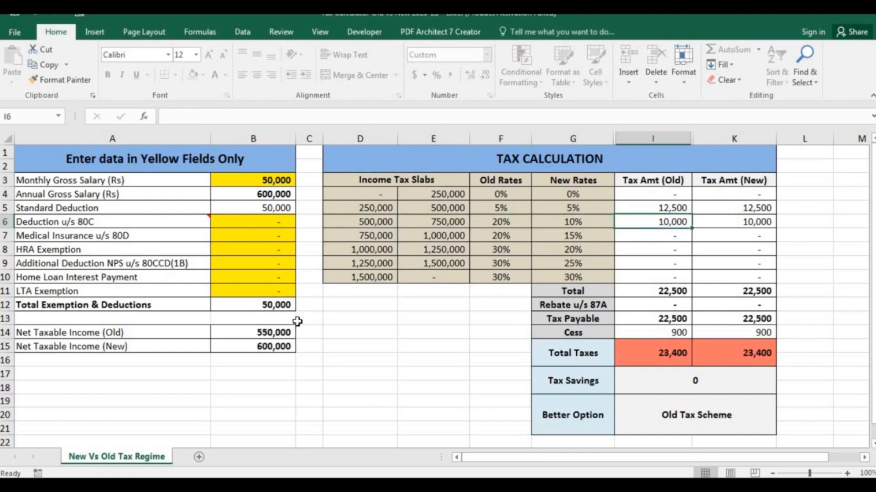
mouse_move(321, 392)
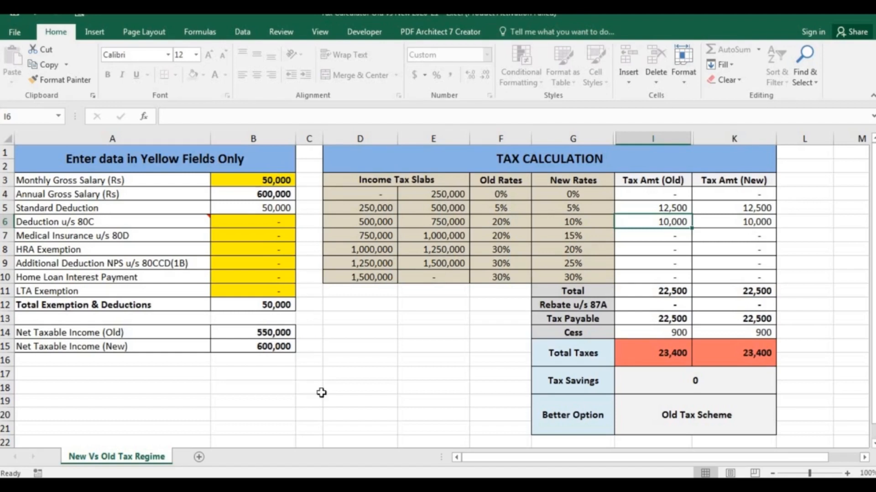
left_click(733, 222)
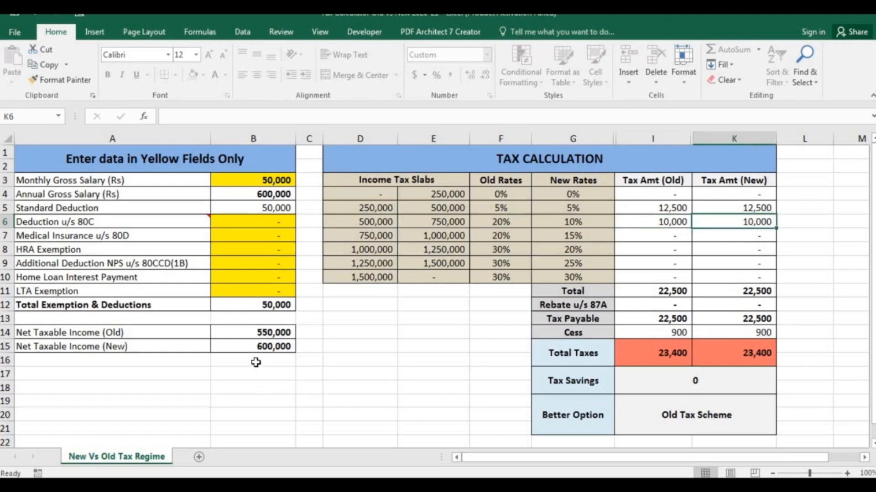
mouse_move(870, 340)
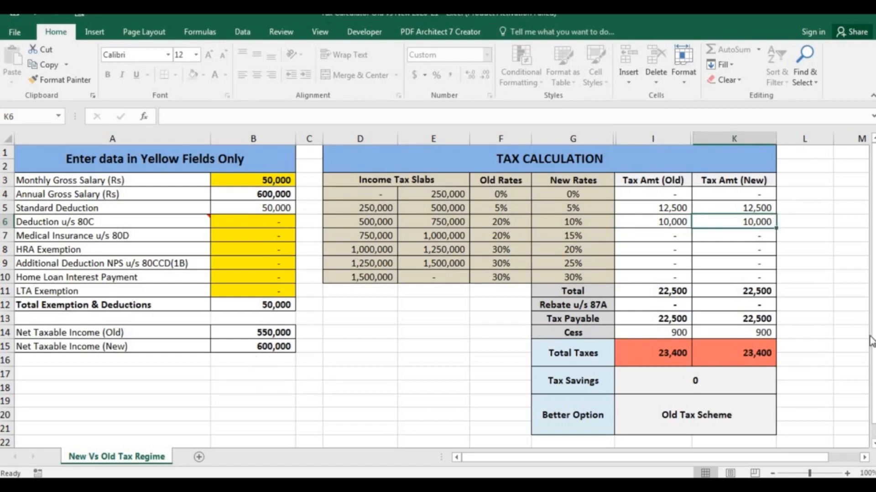
left_click(733, 319)
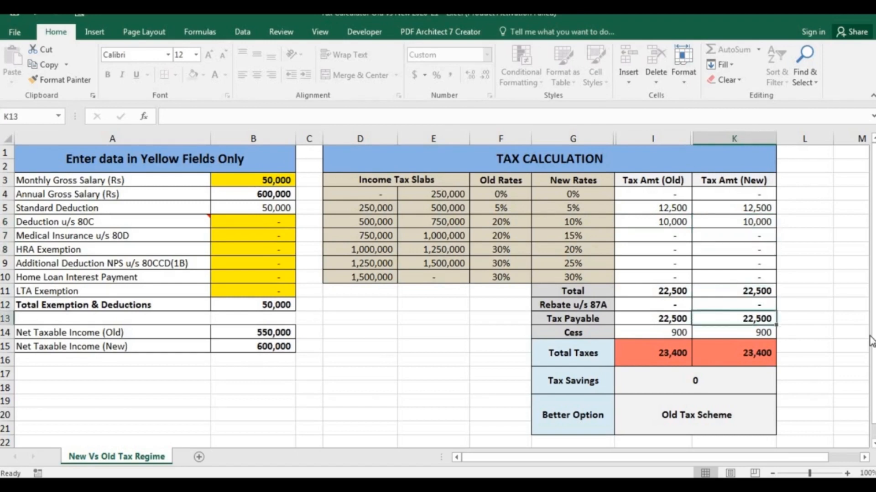
left_click(652, 353)
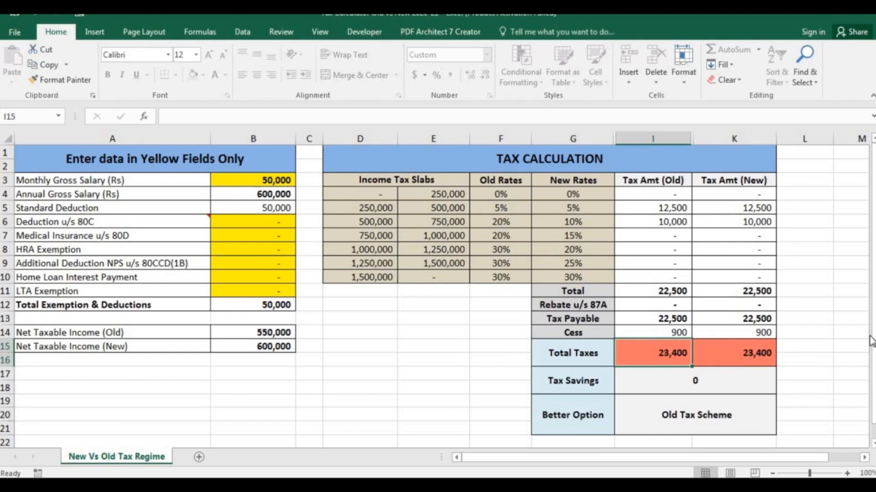
- Enter the 80C deduction as =1000*12, then review the 87A rebate and tax savings figures
left_click(733, 352)
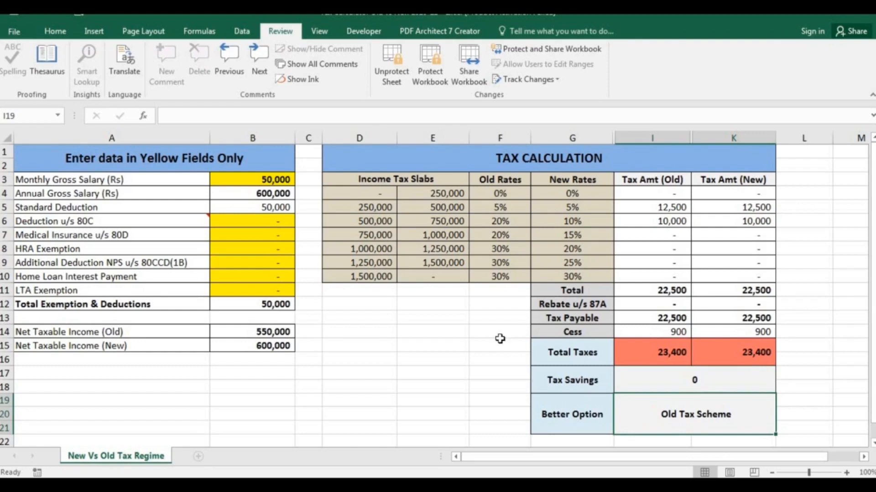
mouse_move(671, 438)
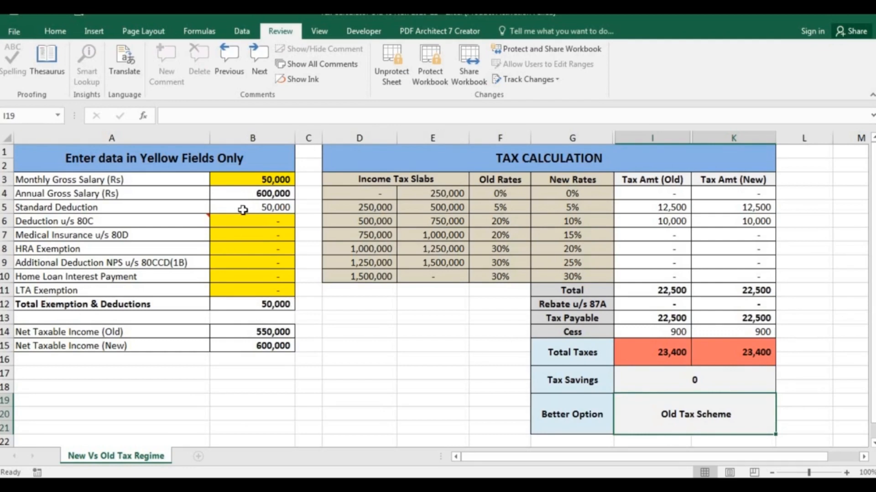
type("=1")
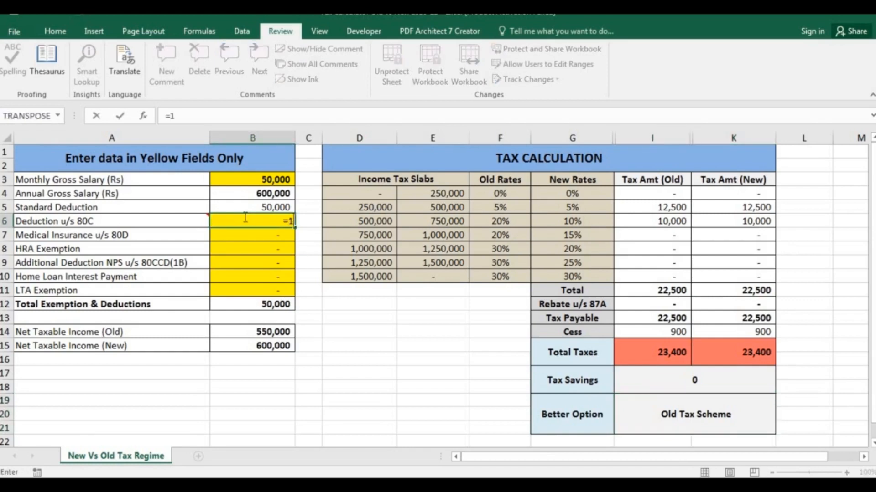
type("000*")
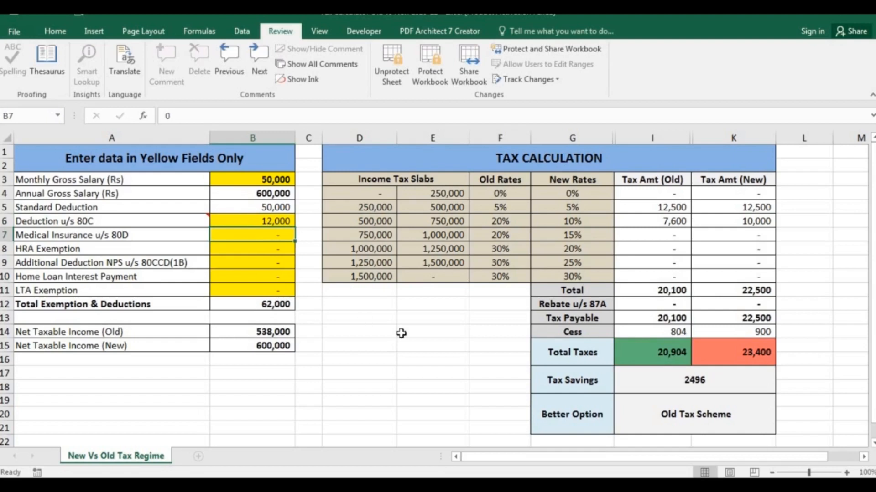
mouse_move(529, 414)
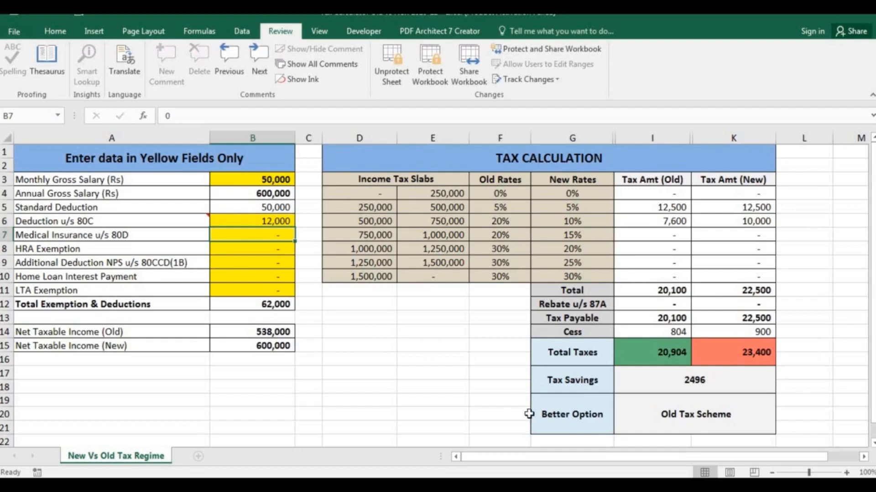
mouse_move(651, 382)
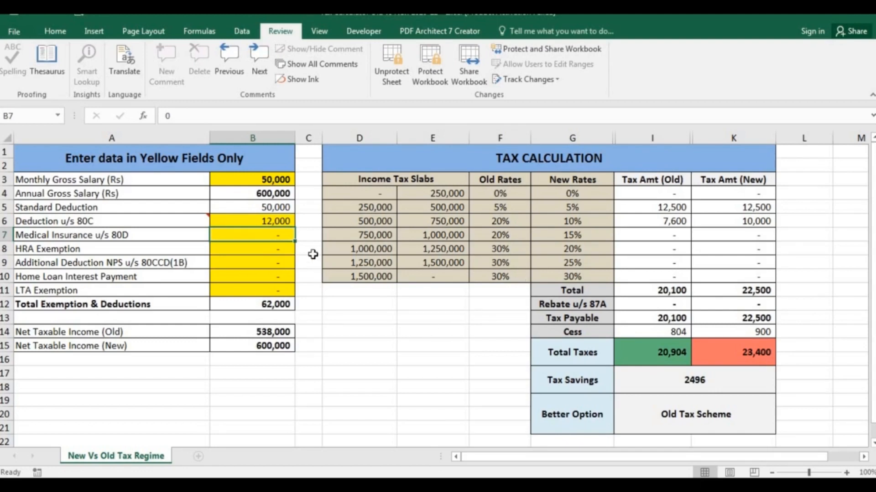
type("=1000*12")
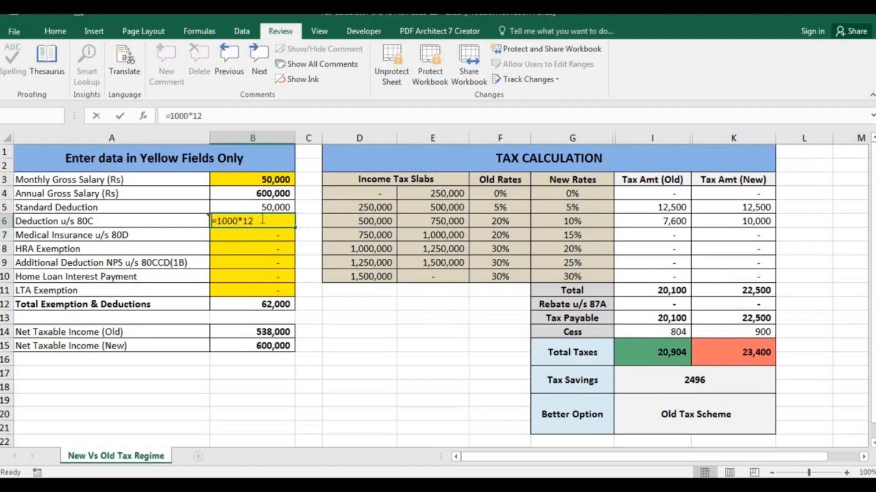
key("enter")
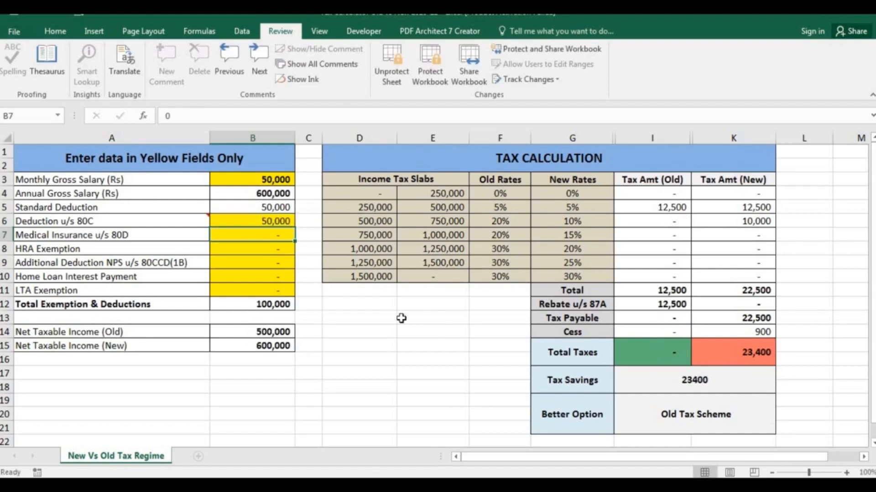
mouse_move(667, 383)
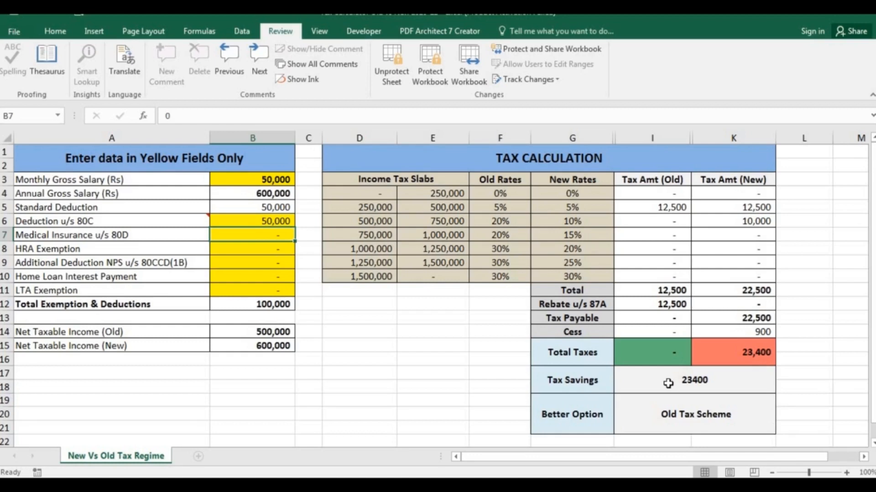
mouse_move(660, 314)
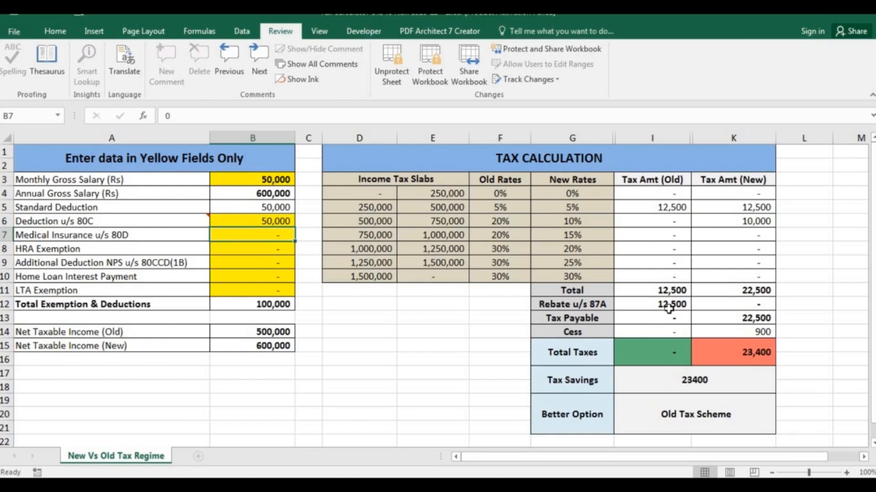
left_click(651, 304)
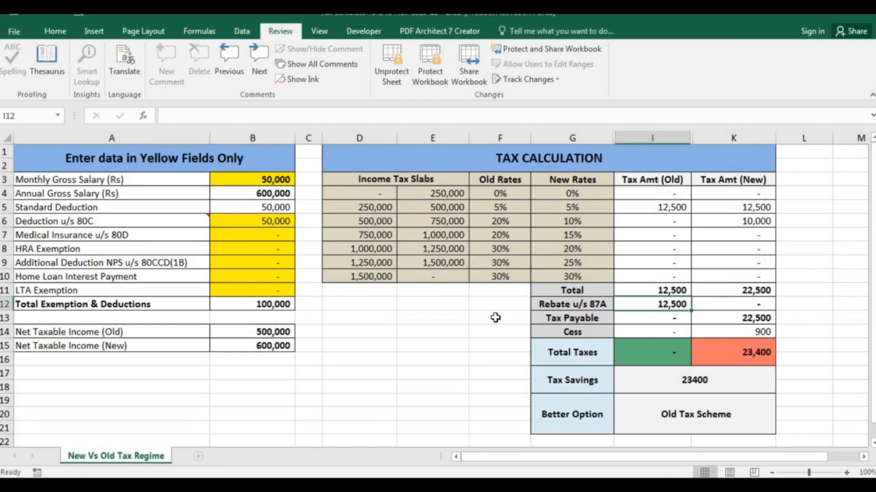
left_click(273, 332)
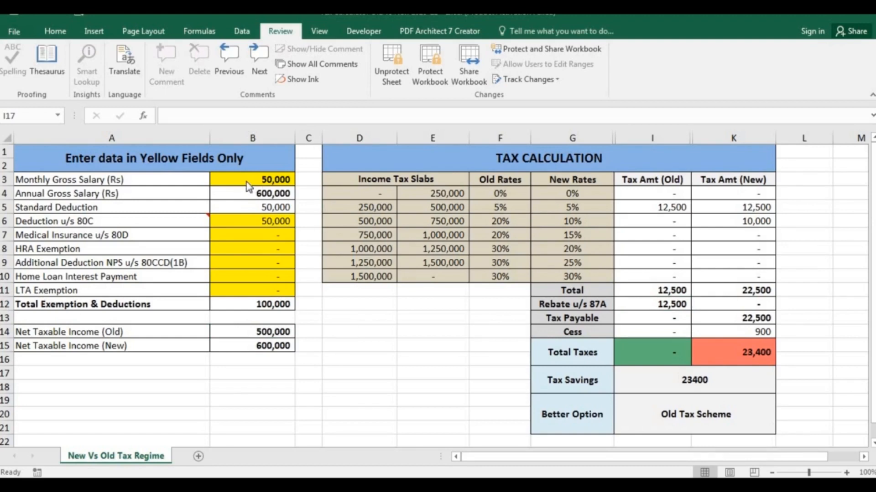
left_click(253, 179)
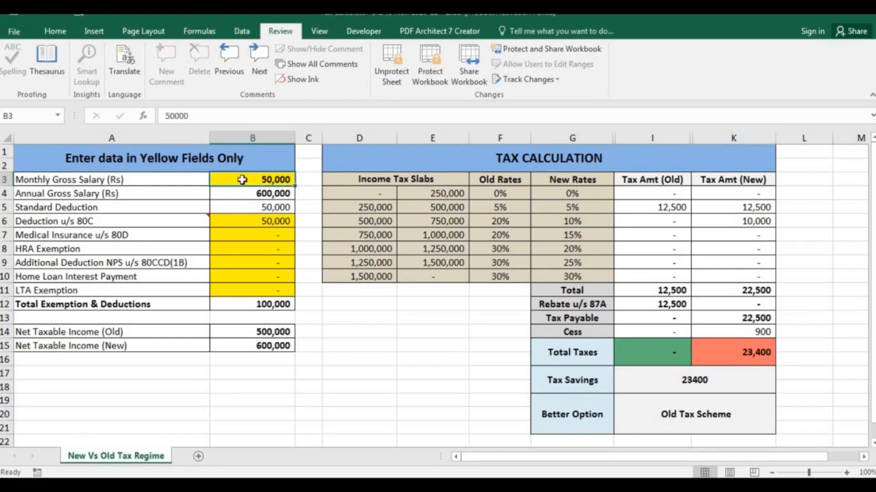
type("750")
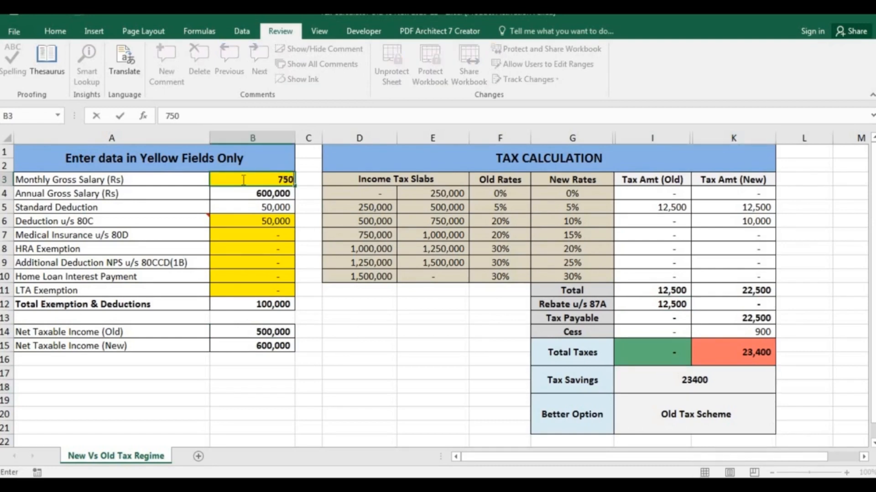
type("750000")
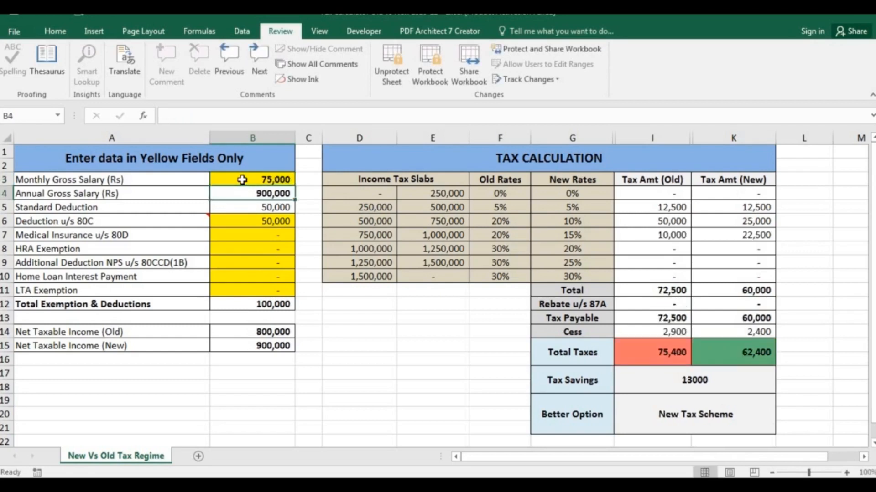
left_click(252, 221)
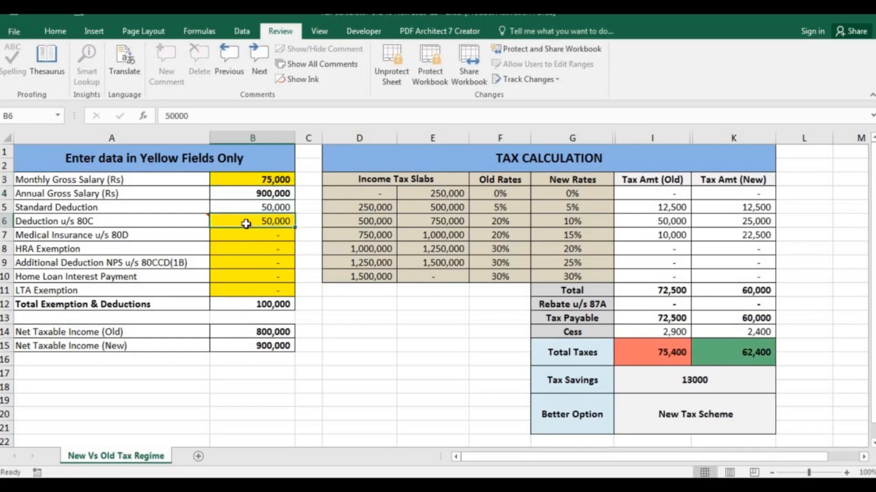
key("Delete")
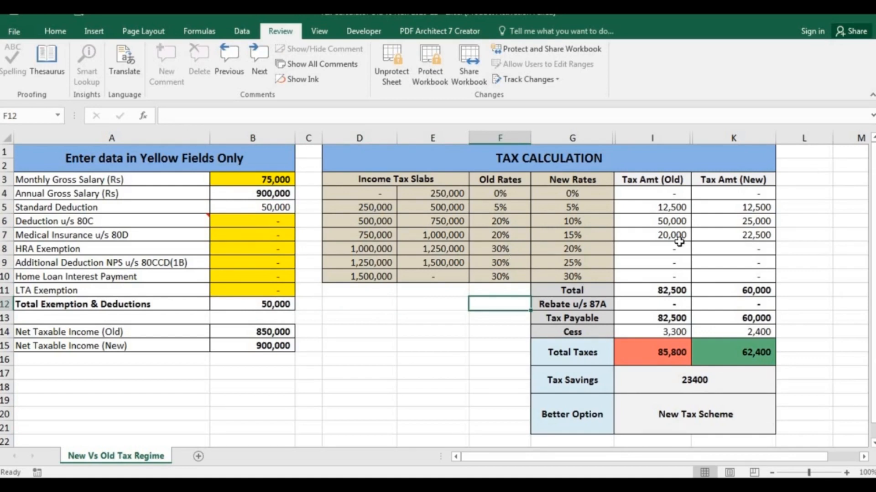
mouse_move(663, 355)
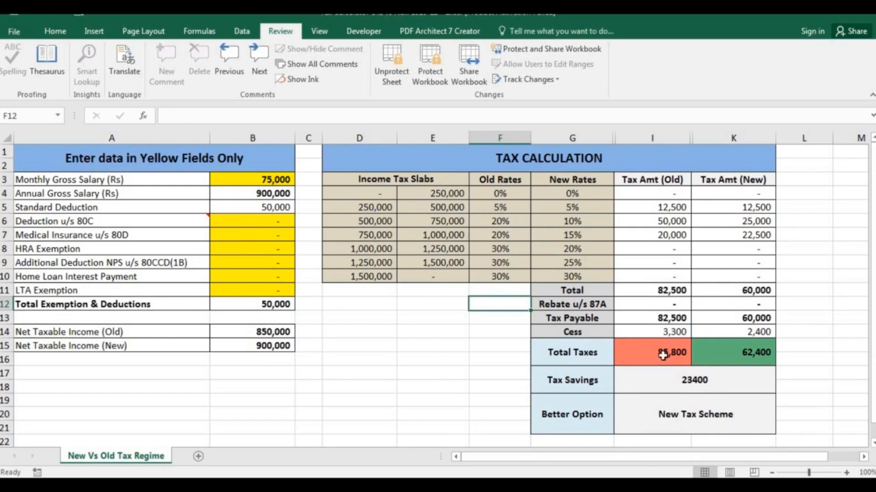
left_click(651, 352)
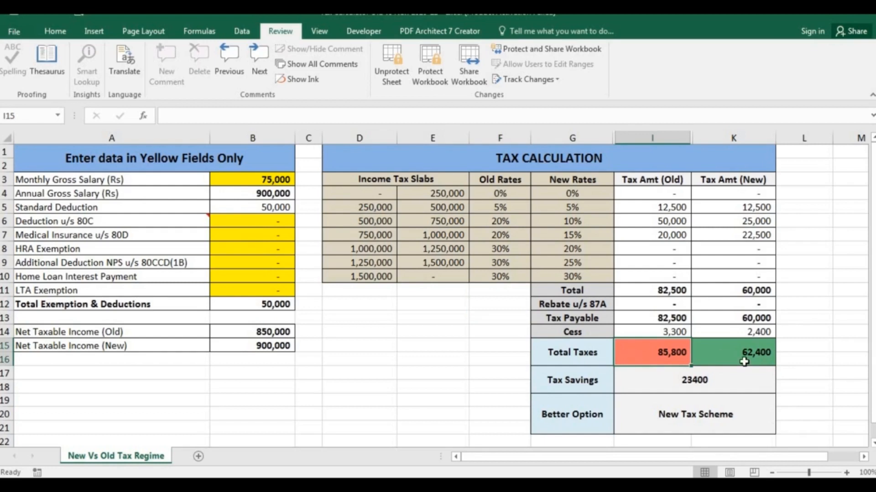
mouse_move(718, 352)
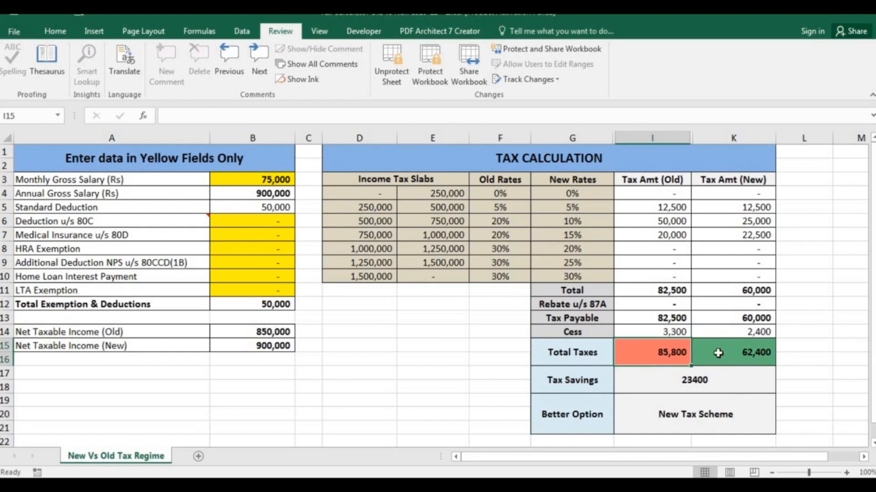
mouse_move(721, 362)
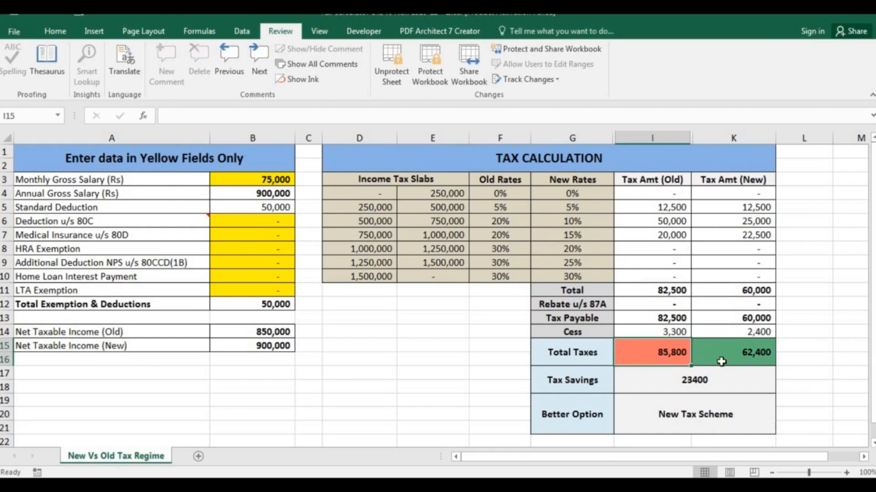
left_click(733, 352)
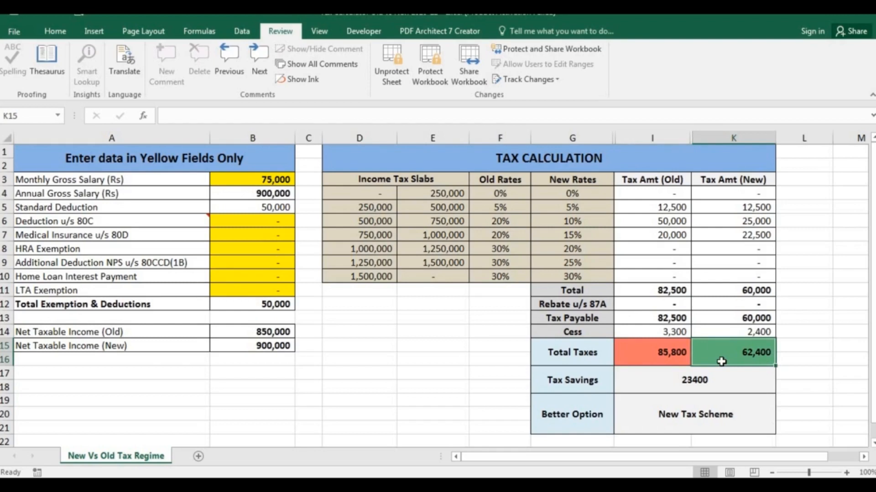
mouse_move(715, 380)
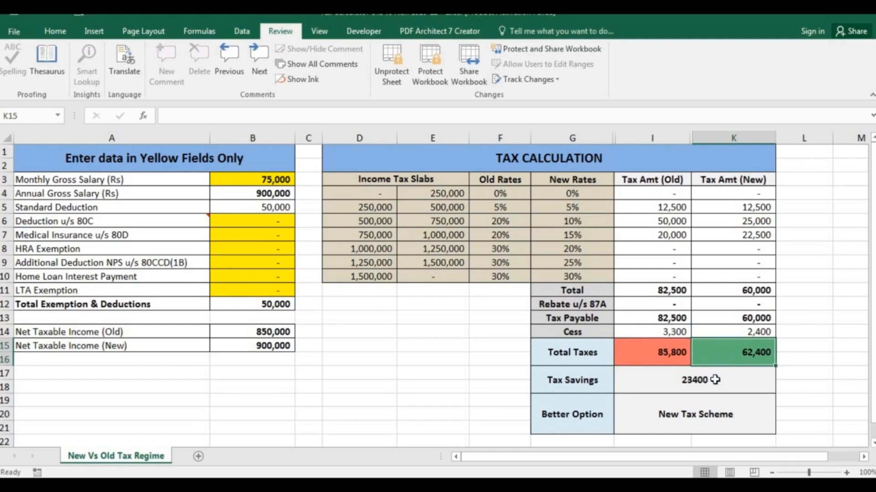
mouse_move(737, 383)
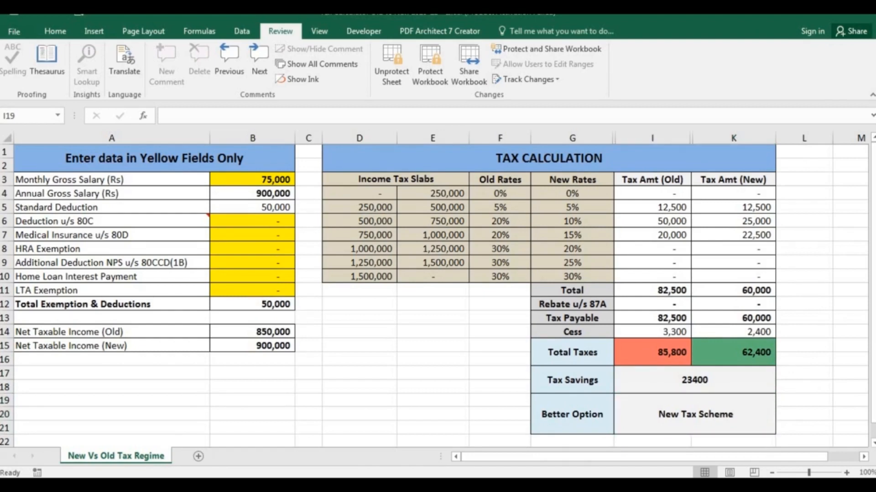
mouse_move(435, 351)
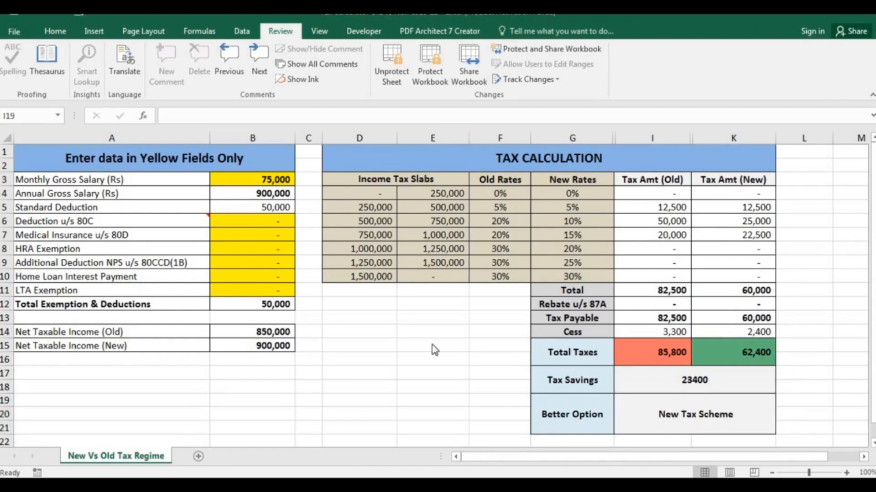
mouse_move(248, 228)
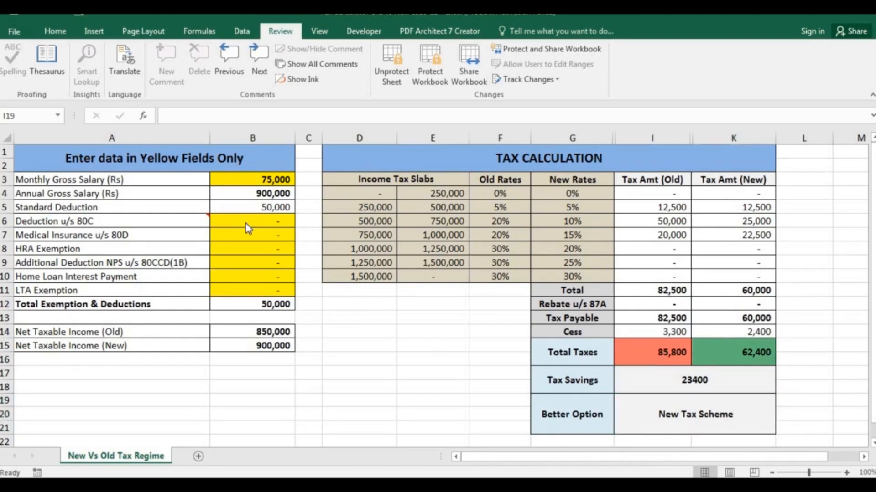
- Enter 112,500 as the 80C deduction and check the resulting totals
left_click(253, 221)
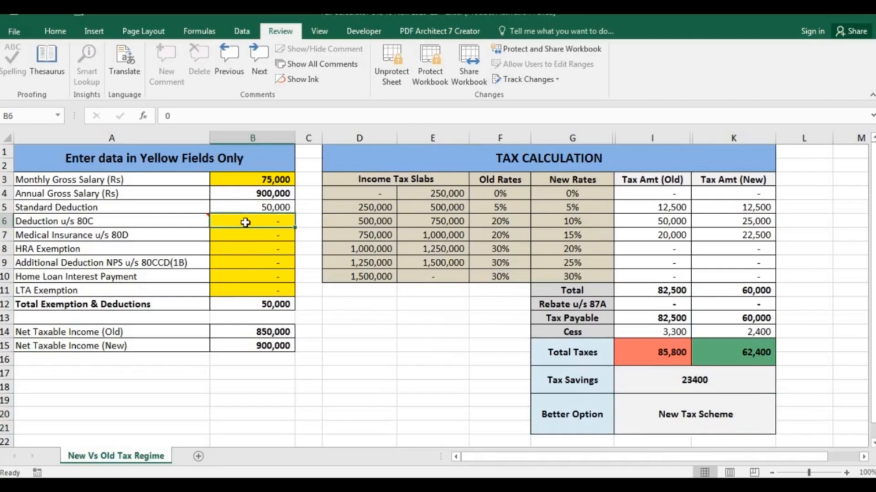
type("100000")
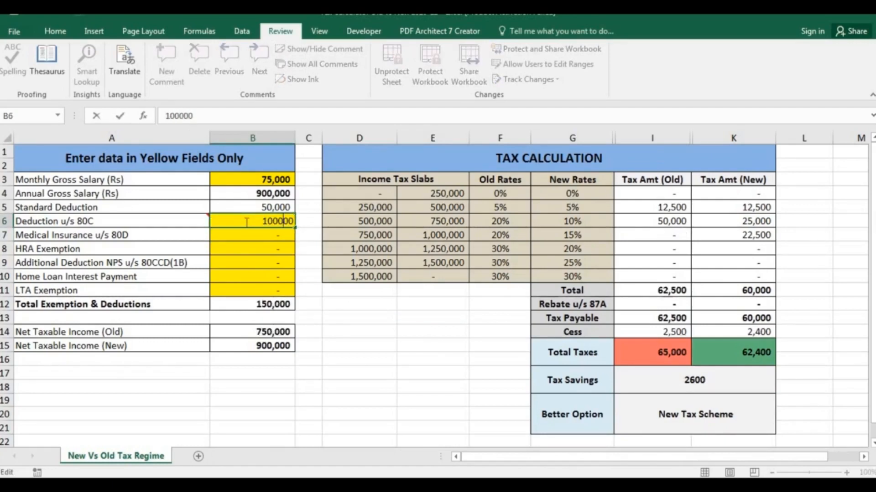
type("112000")
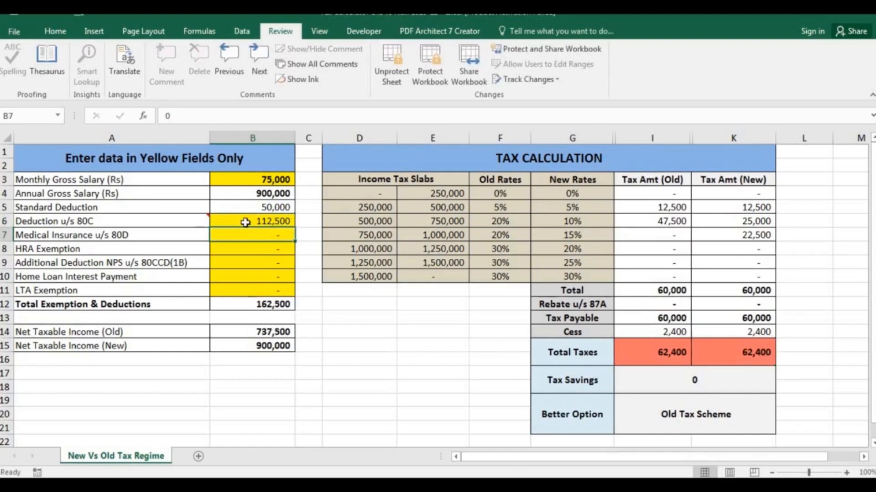
left_click(252, 220)
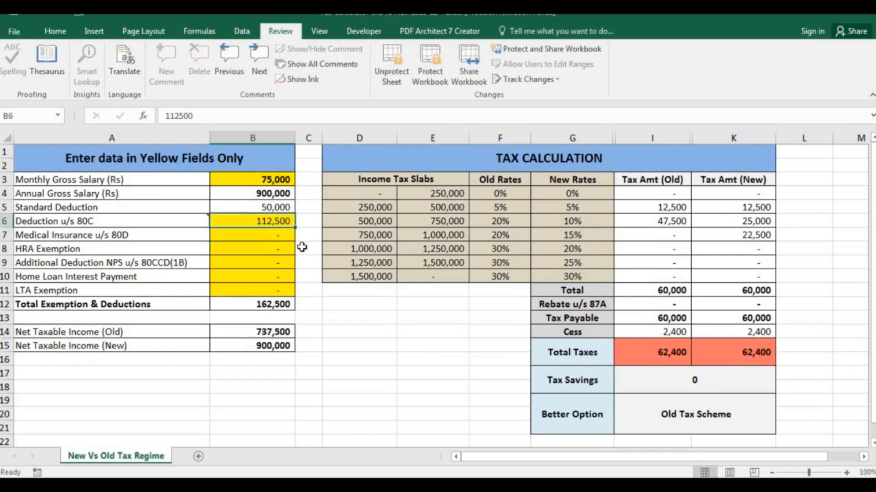
mouse_move(317, 281)
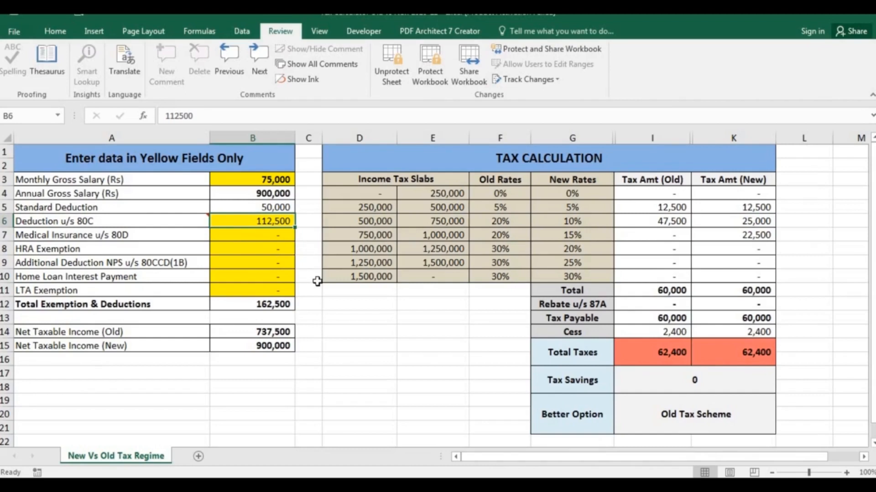
mouse_move(651, 375)
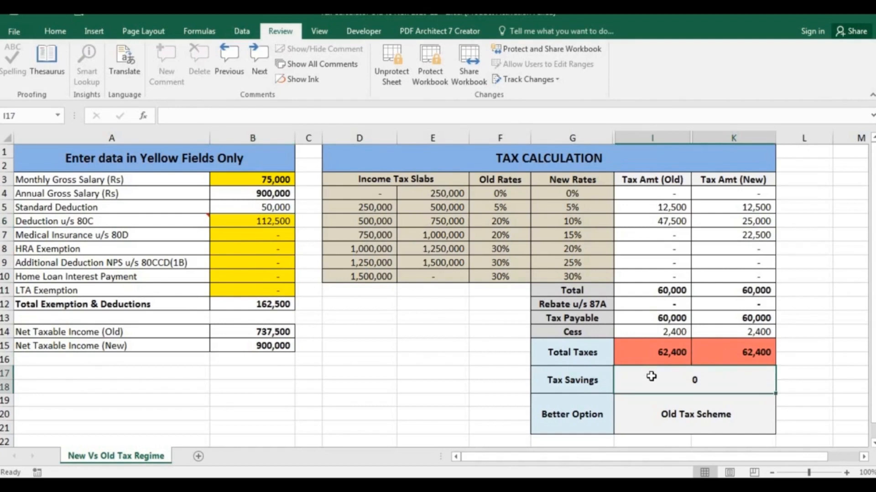
left_click(310, 249)
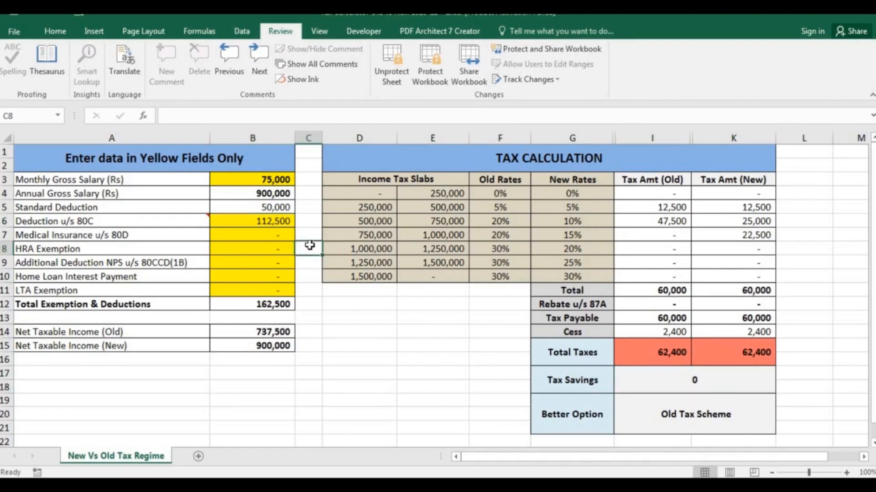
mouse_move(442, 377)
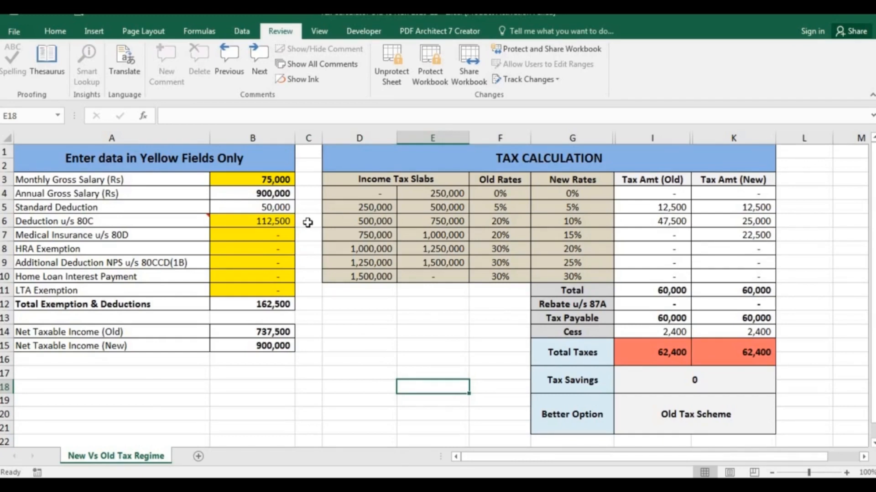
mouse_move(261, 268)
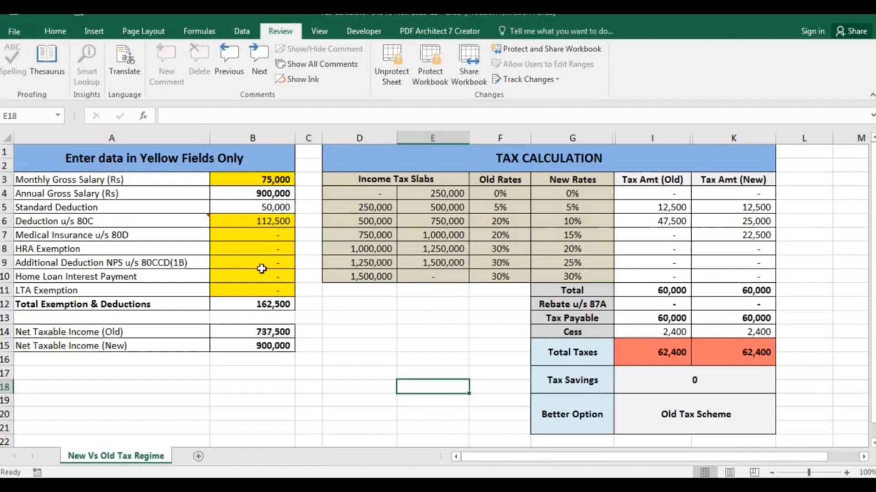
- Enter a 60,000 HRA exemption and cut the 80C deduction to 50,000
left_click(252, 248)
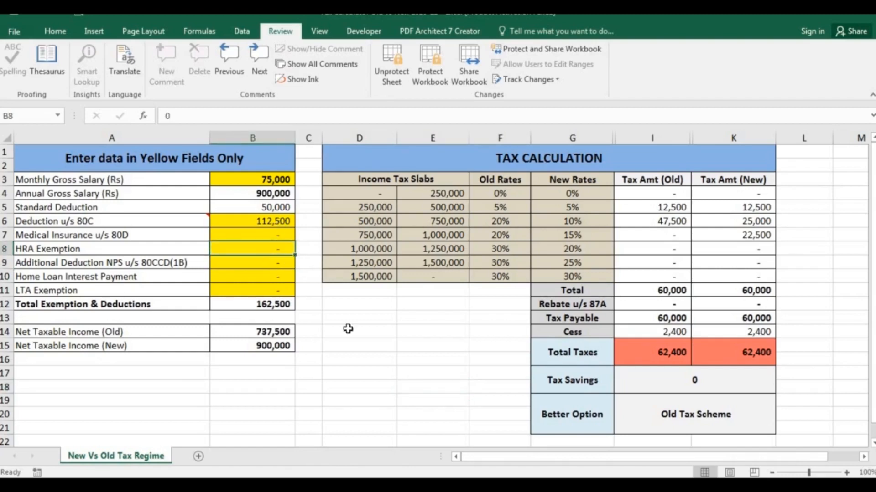
type("600")
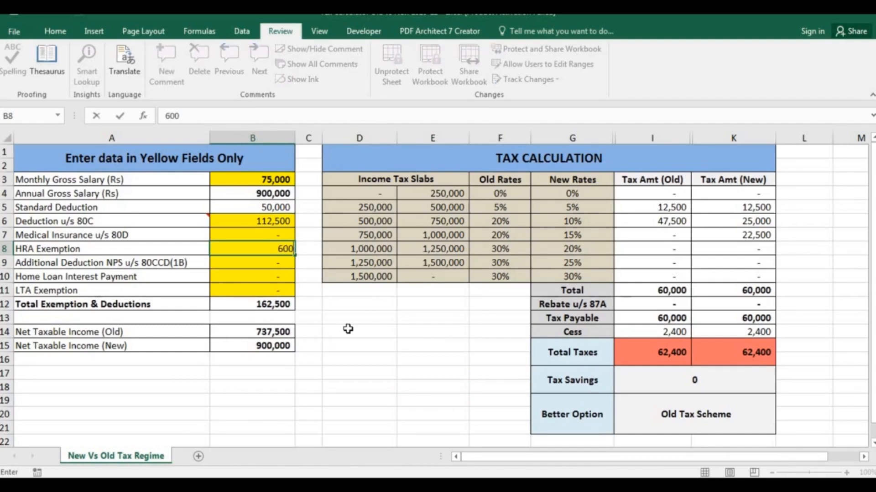
type("600000")
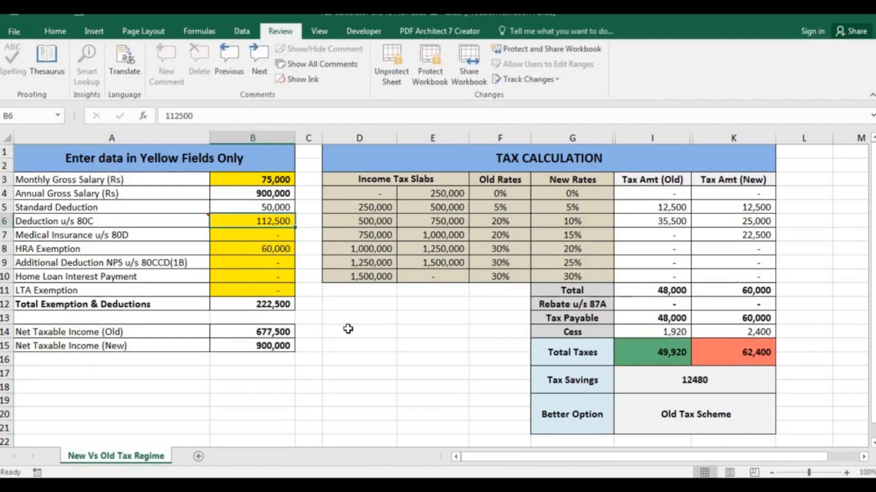
type("500000")
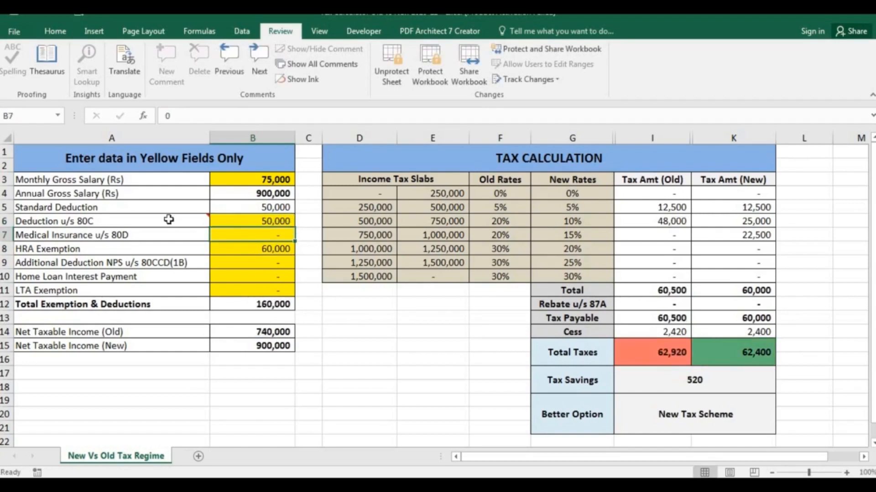
mouse_move(168, 219)
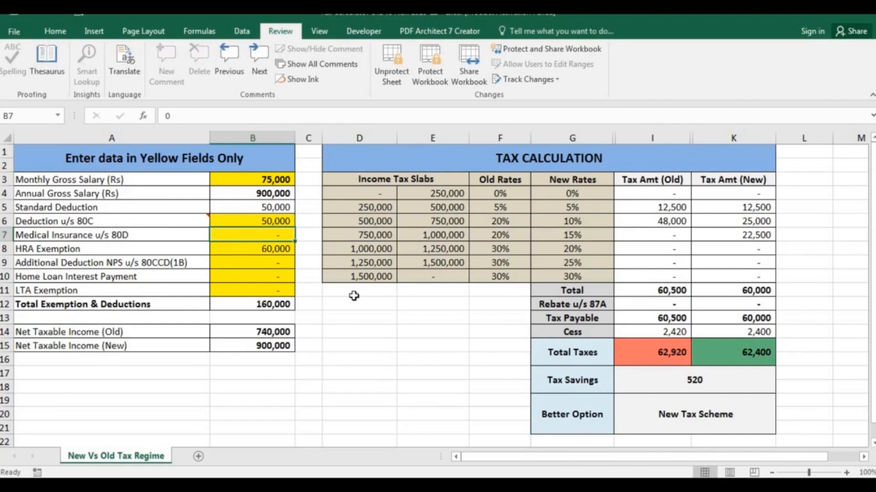
- Enter 7,500 medical insurance under 80D alongside the 50,000 80C deduction
type("75000")
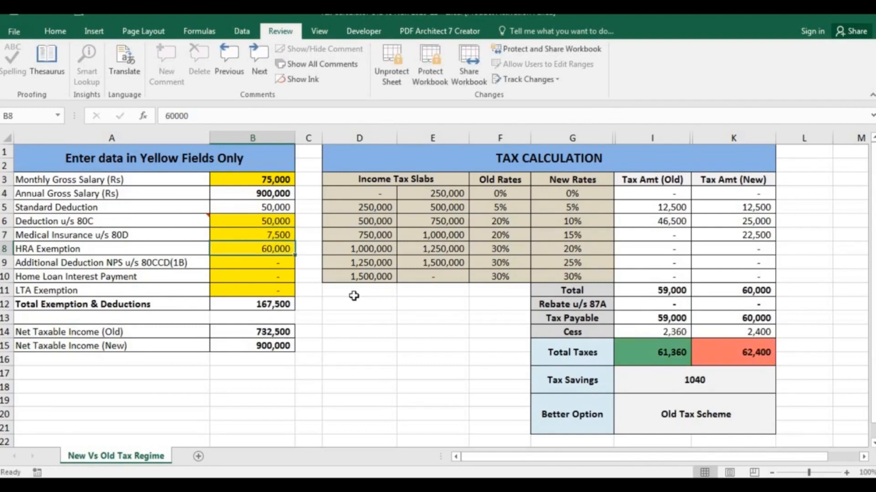
mouse_move(383, 338)
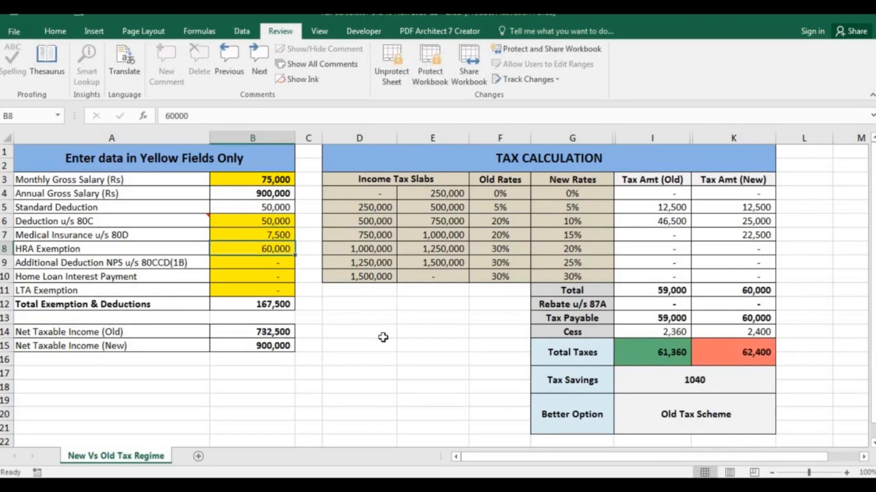
mouse_move(304, 294)
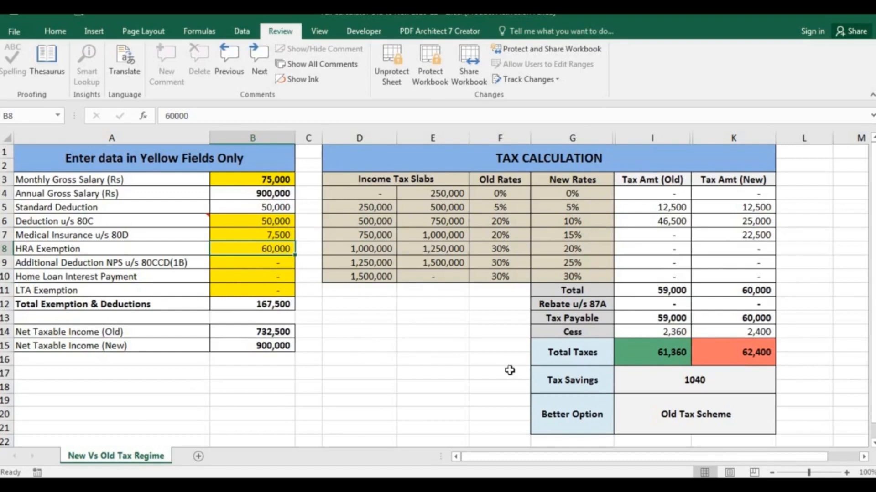
mouse_move(688, 392)
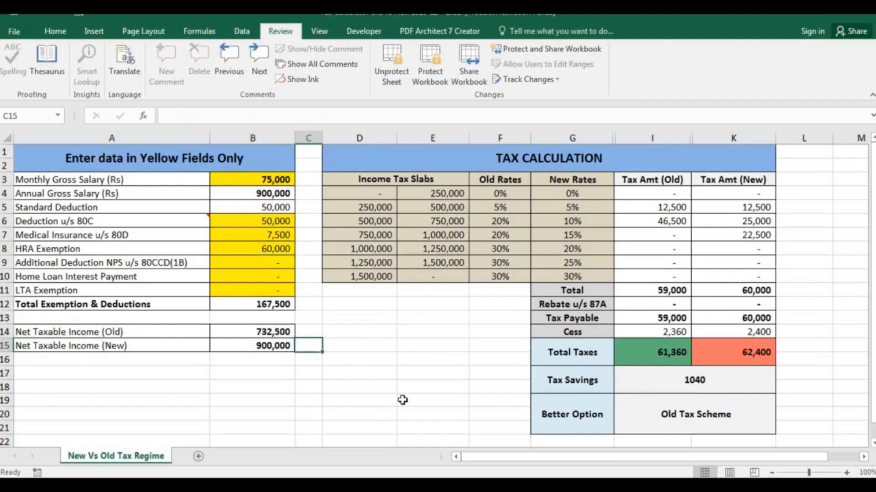
left_click(55, 31)
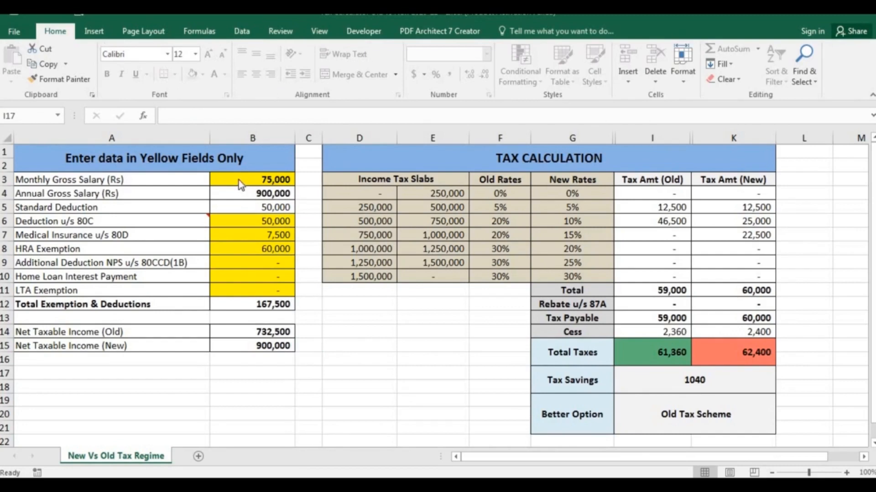
left_click(252, 180)
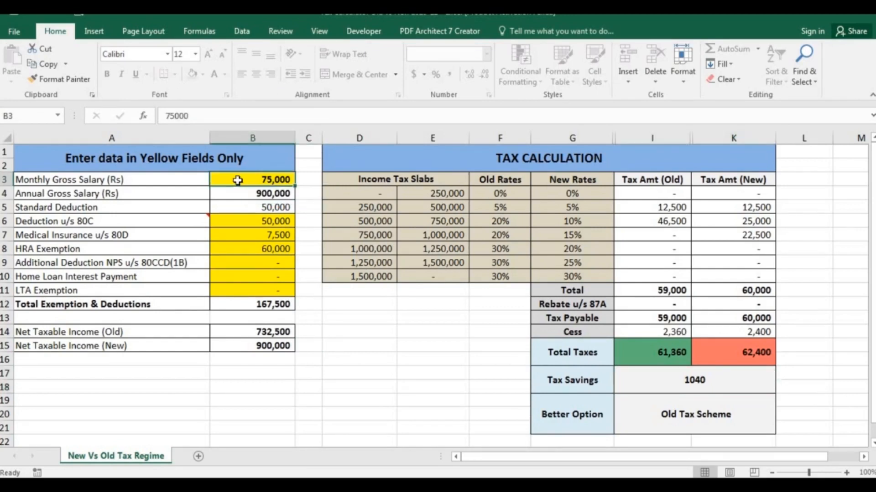
type("10000")
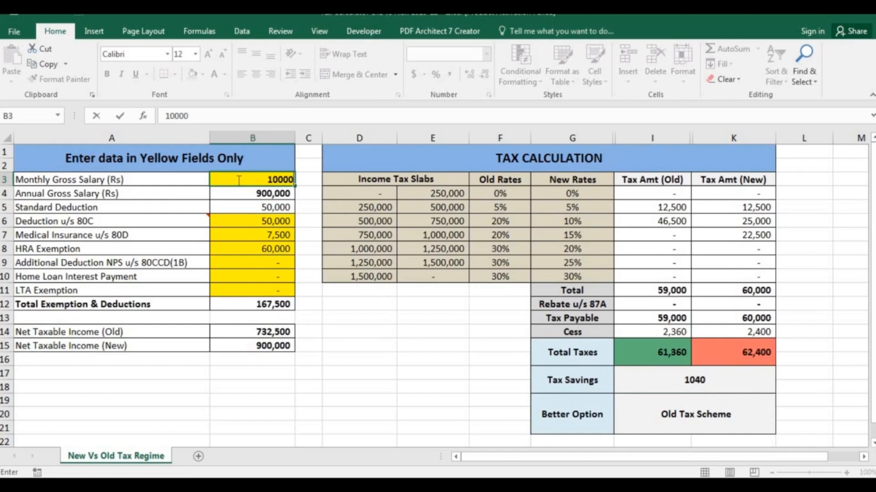
type("1000000")
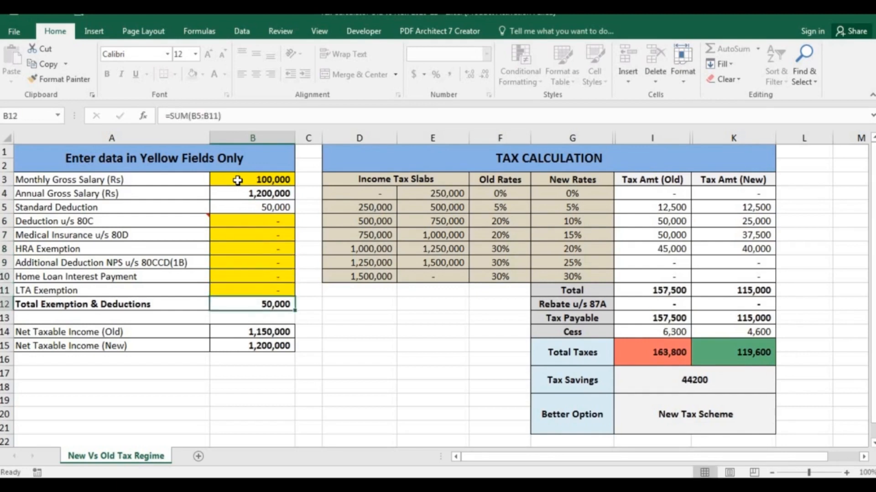
left_click(432, 304)
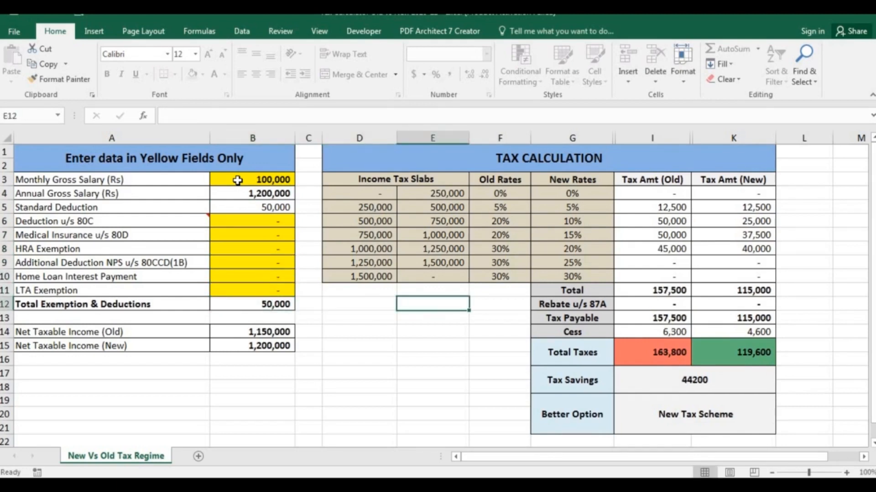
left_click(651, 304)
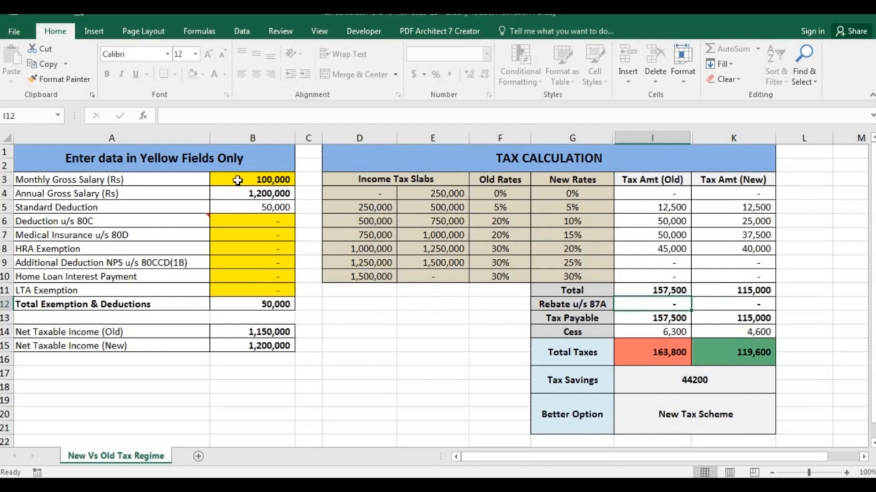
left_click(651, 352)
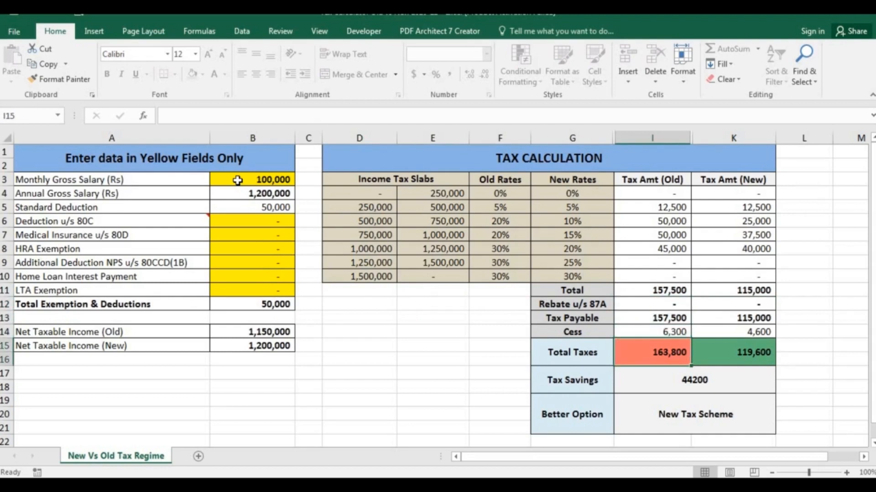
left_click(733, 352)
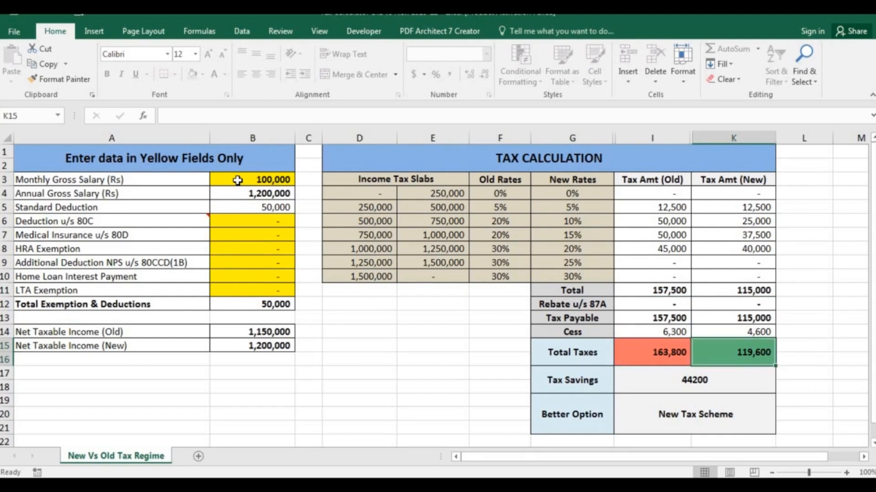
left_click(651, 380)
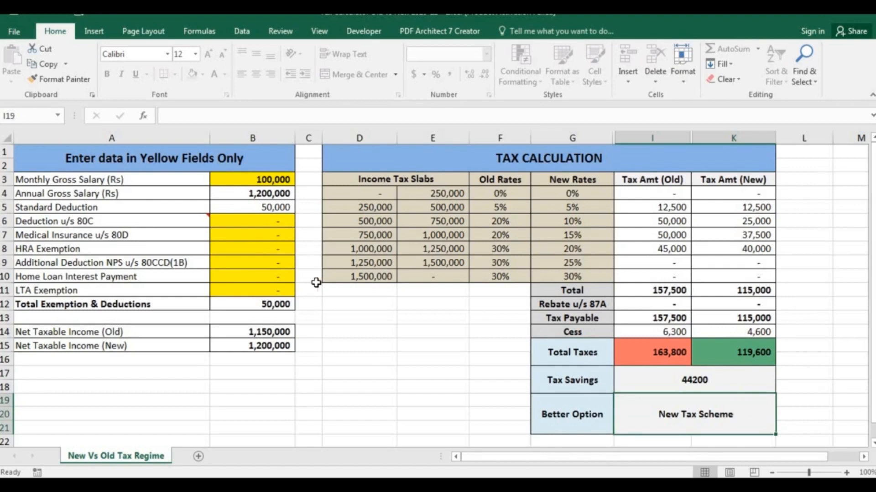
mouse_move(344, 325)
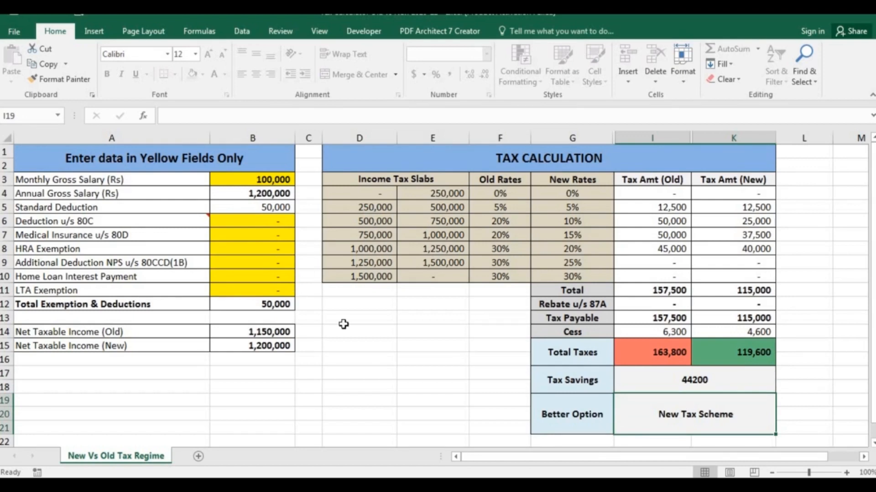
- Enter a 100,000 home loan interest payment, then move to the 80D and 80C inputs
left_click(368, 332)
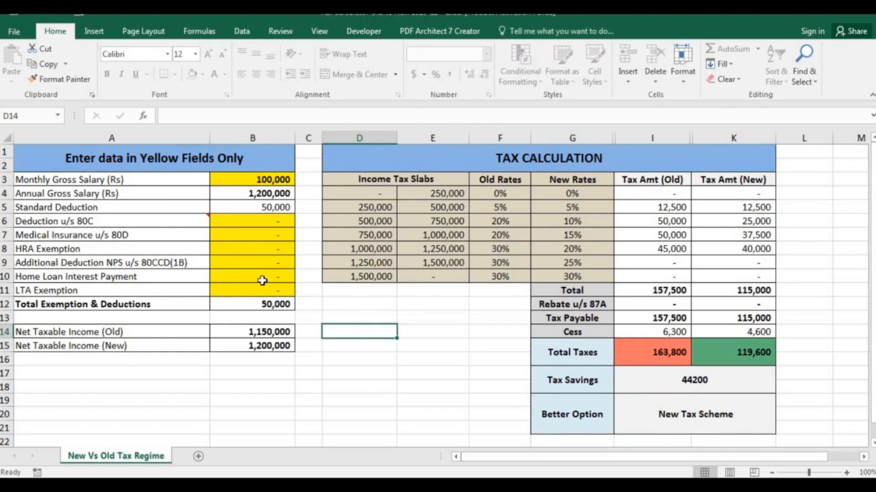
left_click(252, 276)
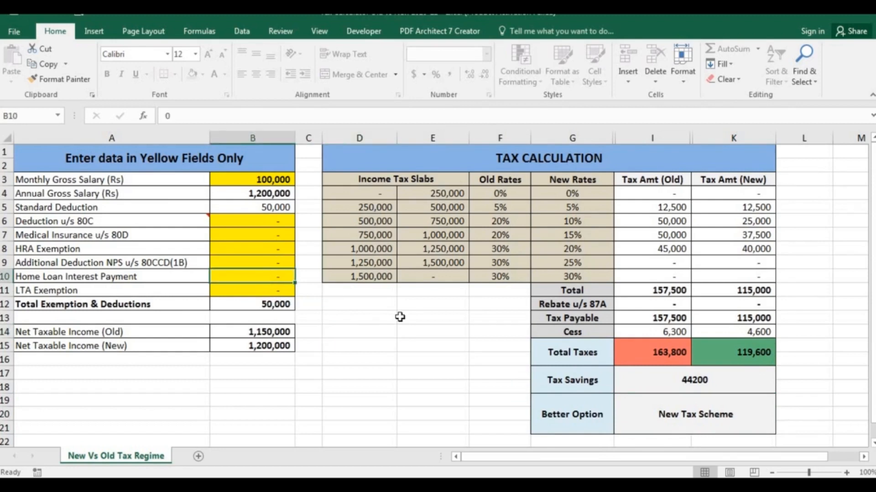
type("10")
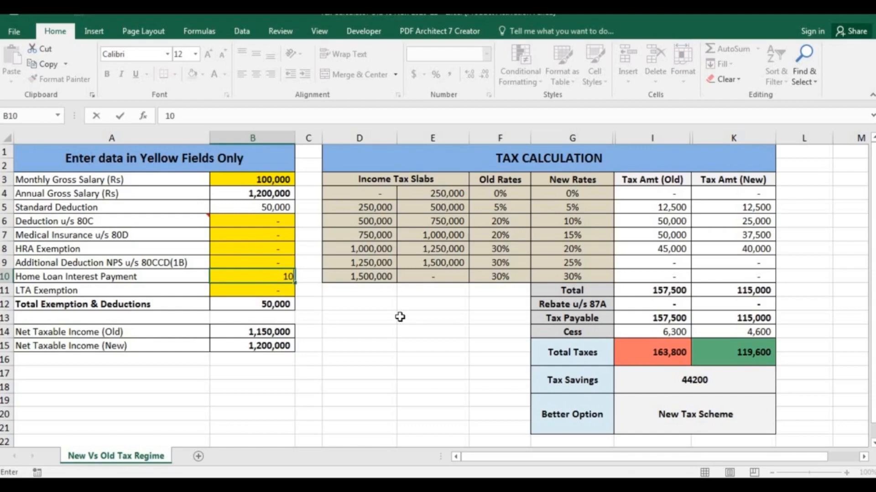
type("1000000")
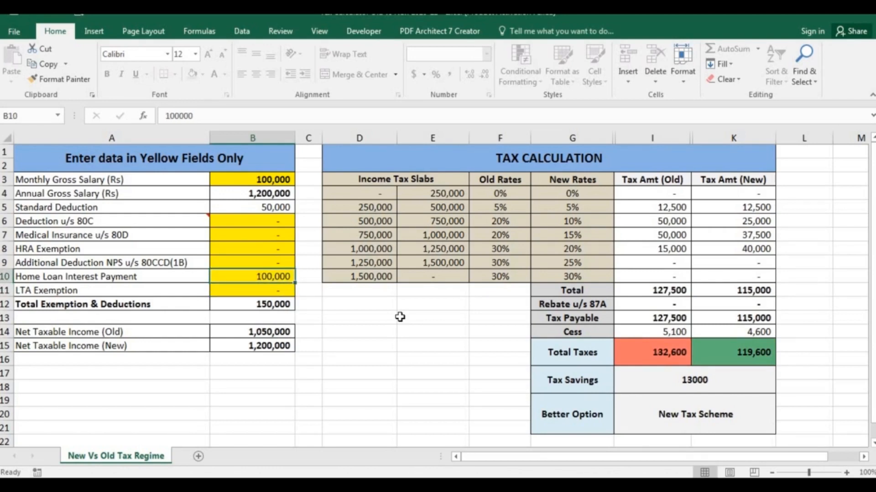
left_click(253, 234)
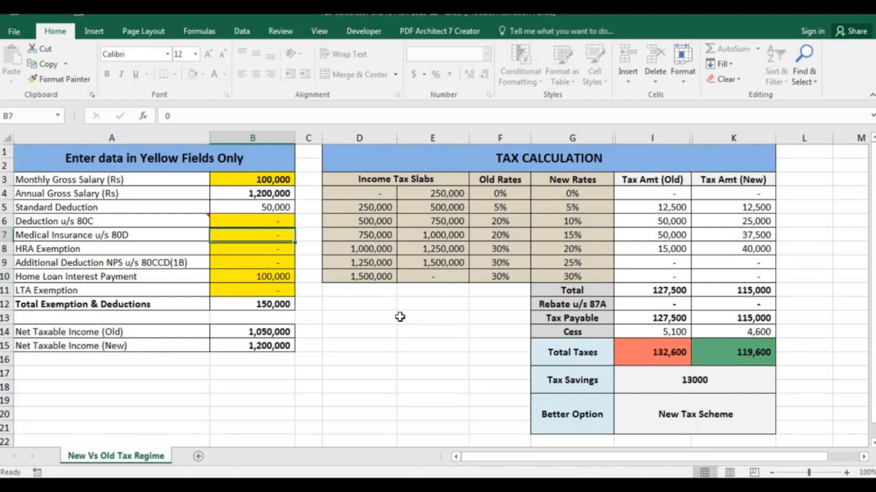
left_click(252, 220)
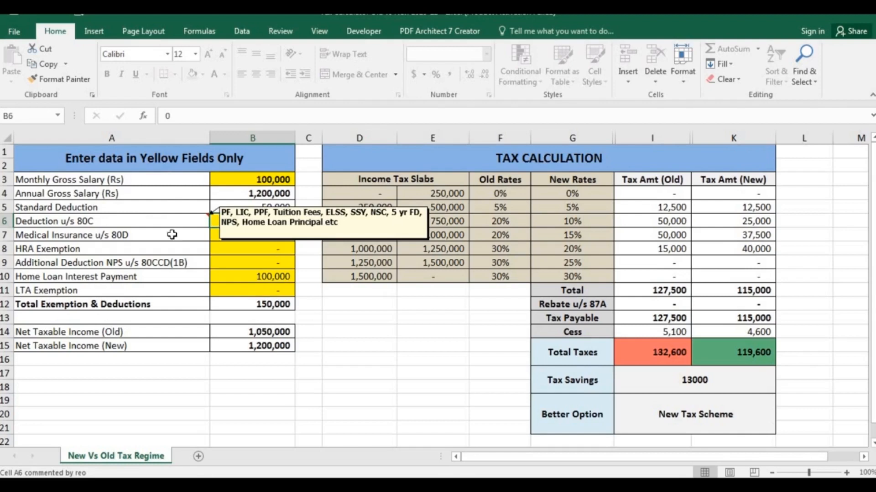
mouse_move(392, 331)
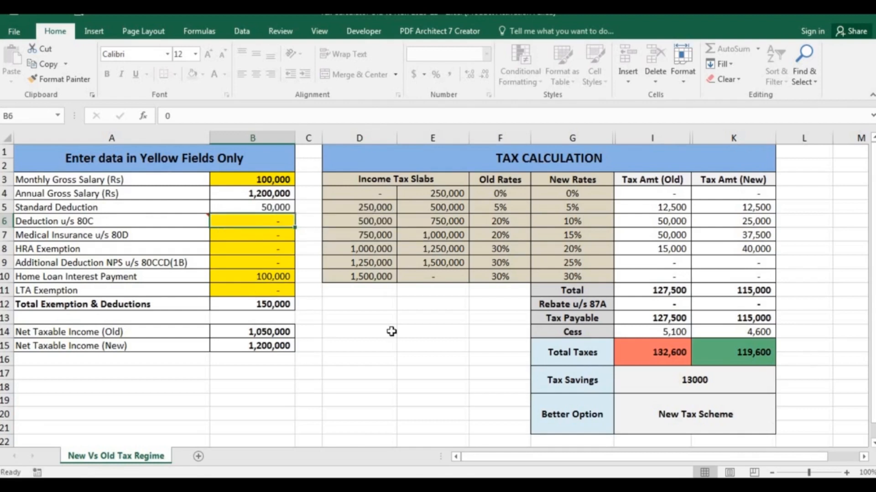
- Enter 75,000 as the Section 80C deduction
type("750")
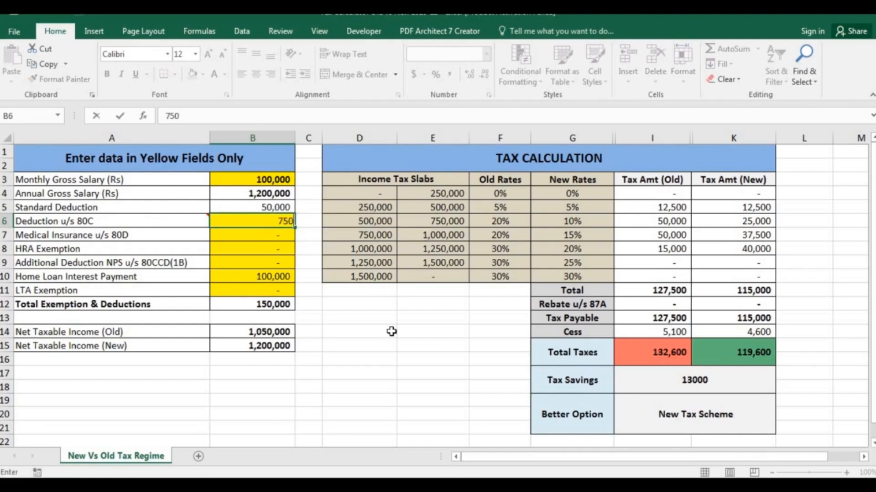
type("750000")
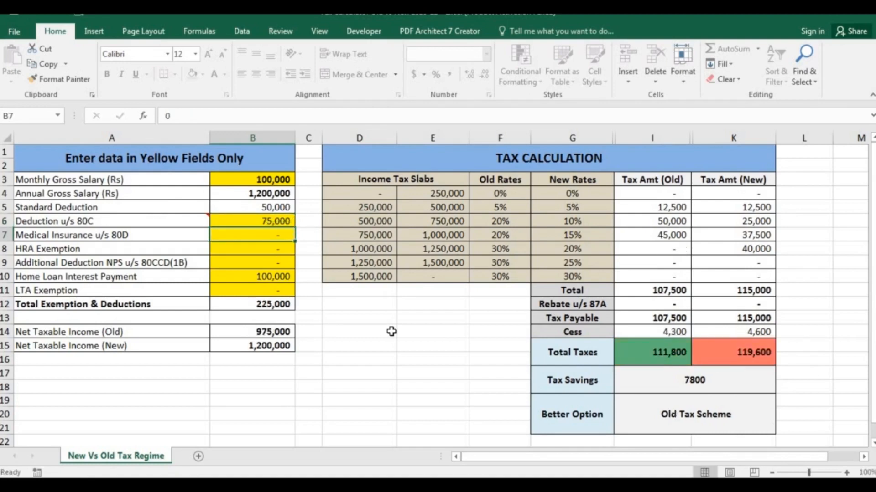
mouse_move(436, 350)
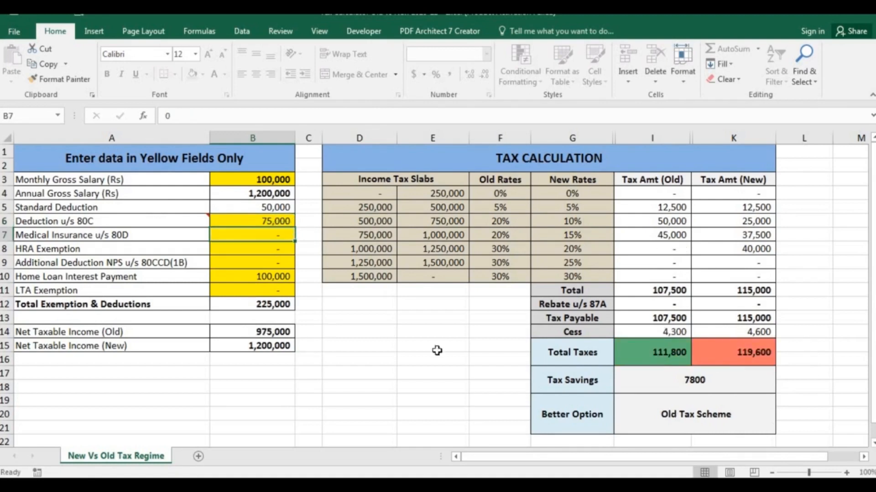
mouse_move(666, 402)
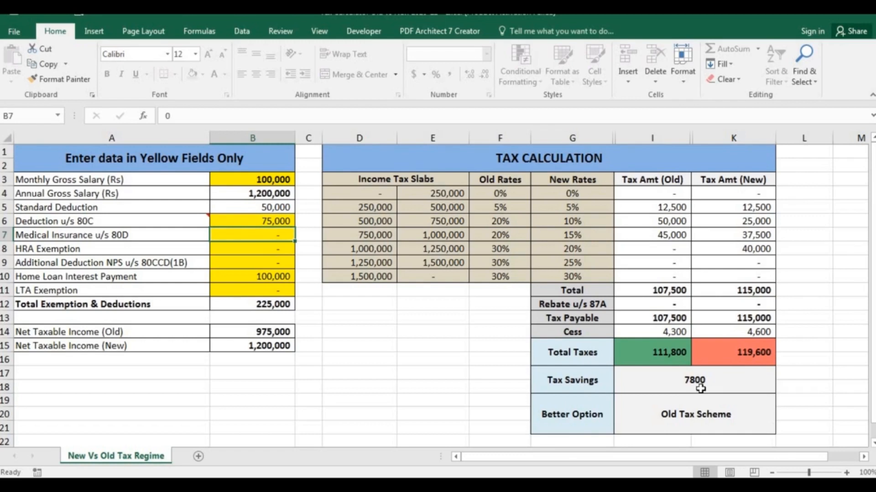
mouse_move(575, 407)
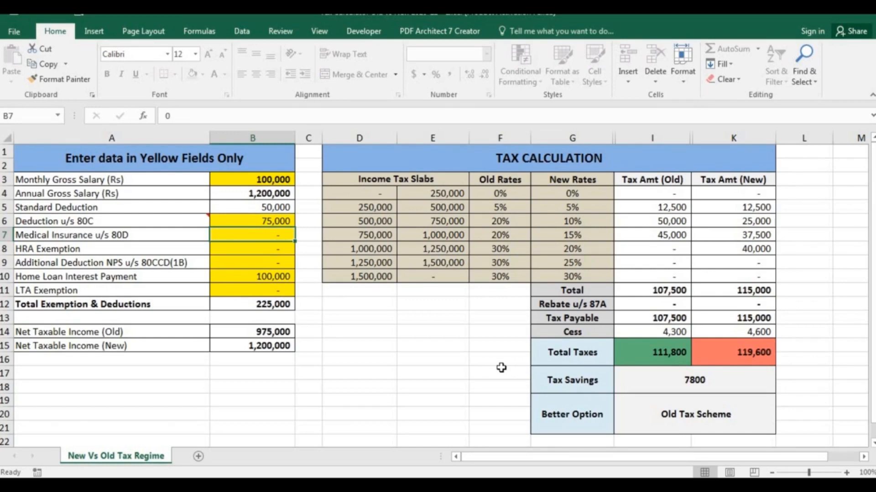
- Enter 15,000 as medical insurance under 80D
type("15000")
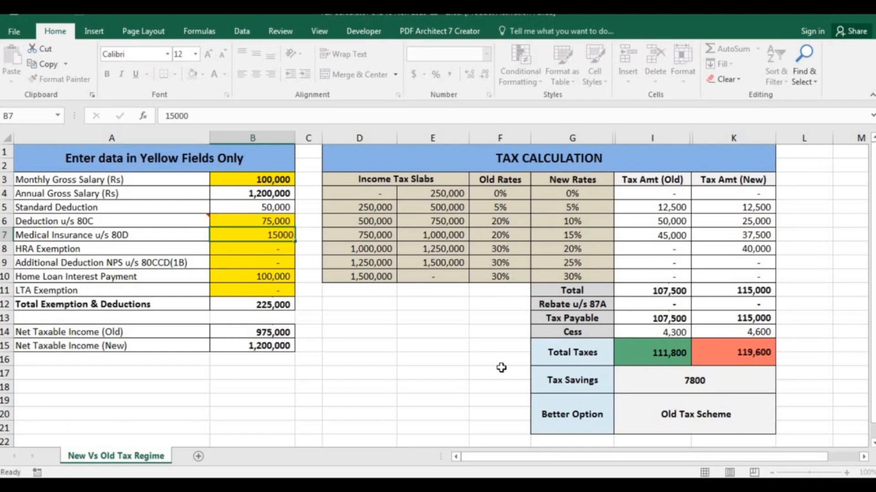
key("Enter")
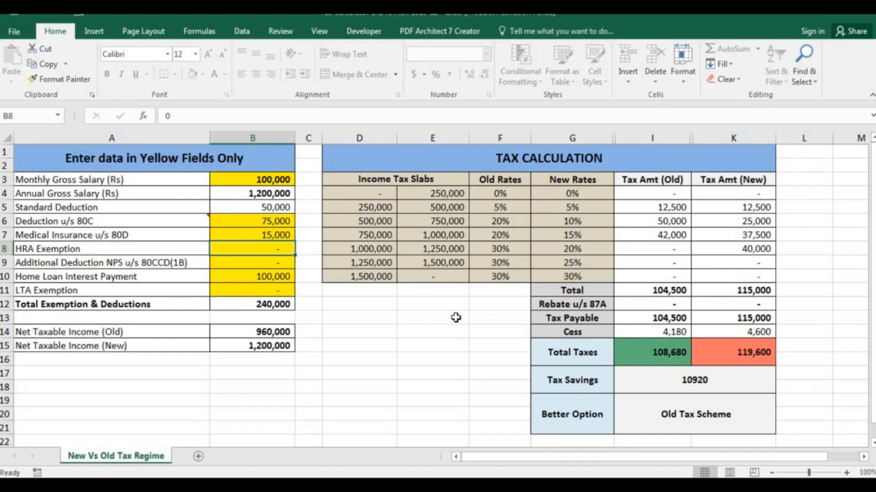
mouse_move(374, 343)
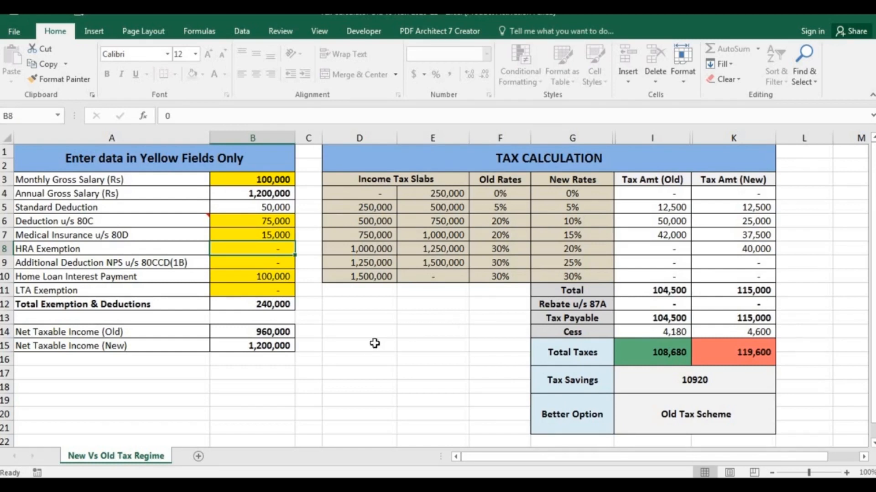
mouse_move(349, 326)
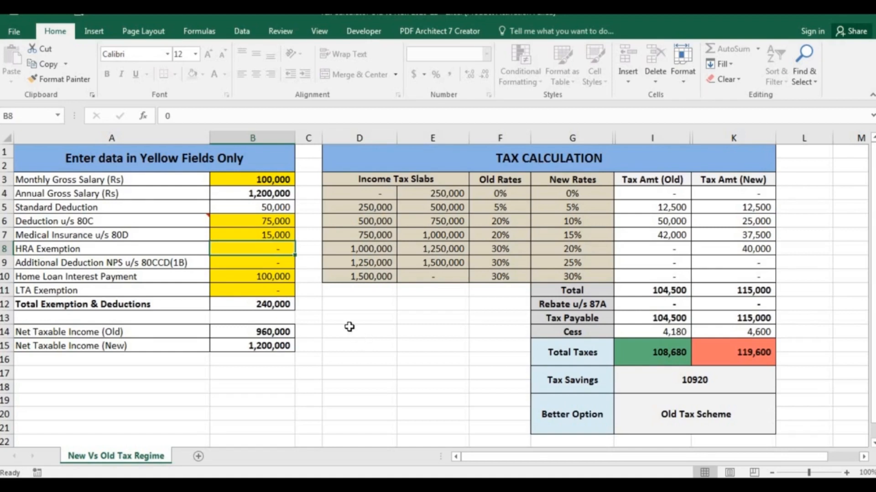
mouse_move(403, 342)
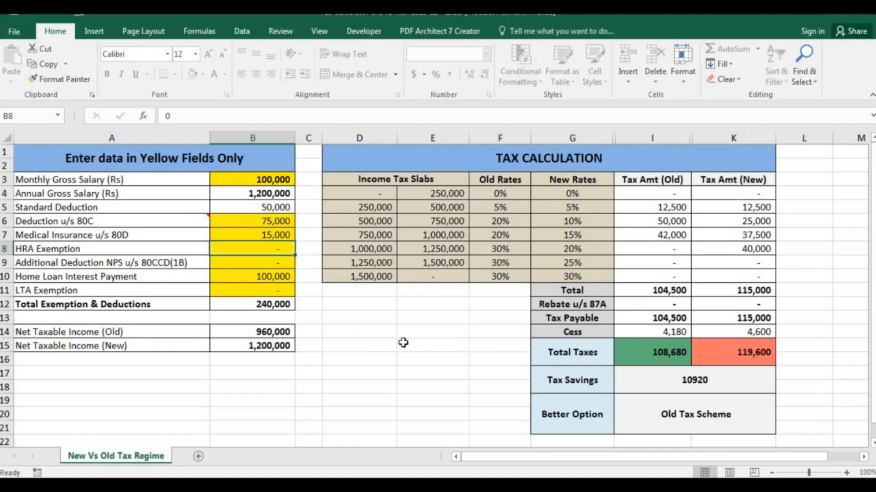